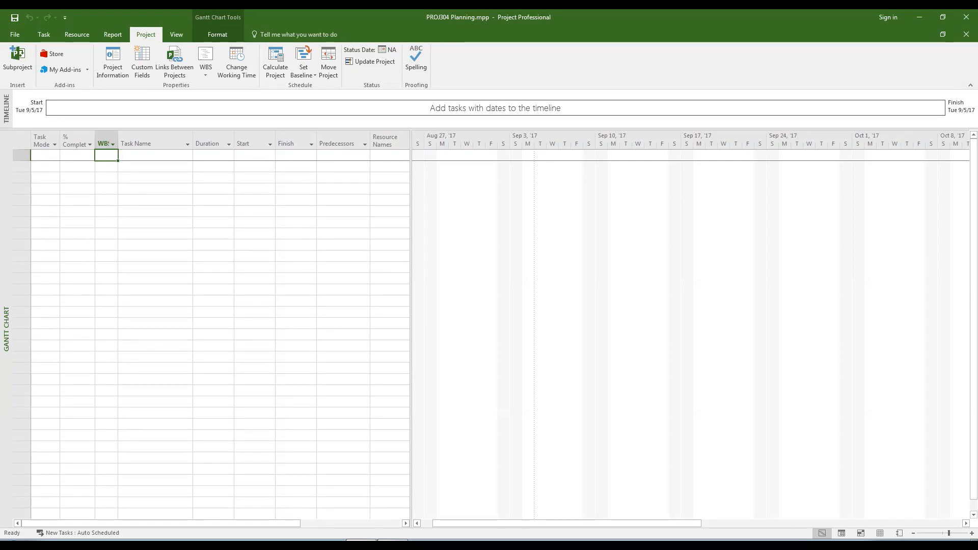
- Enter 'PROJ304 Fall 2017' as the first task, then begin typing 'Formation of Team' below it
left_click(153, 155)
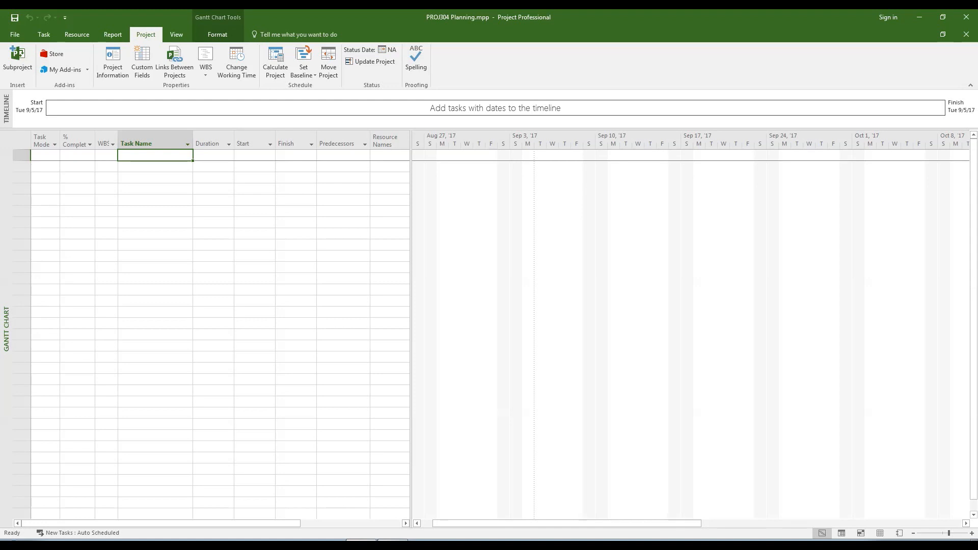
type("PRO")
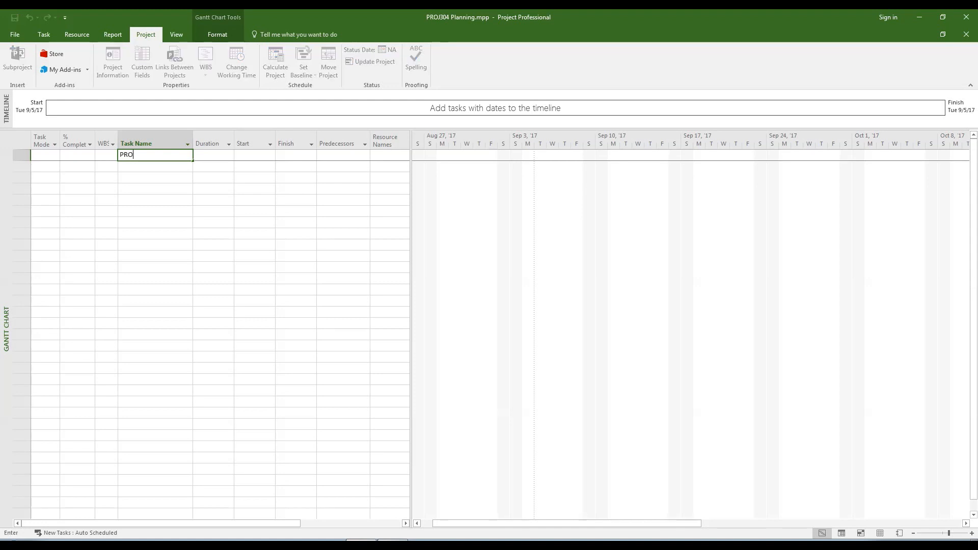
type("J304")
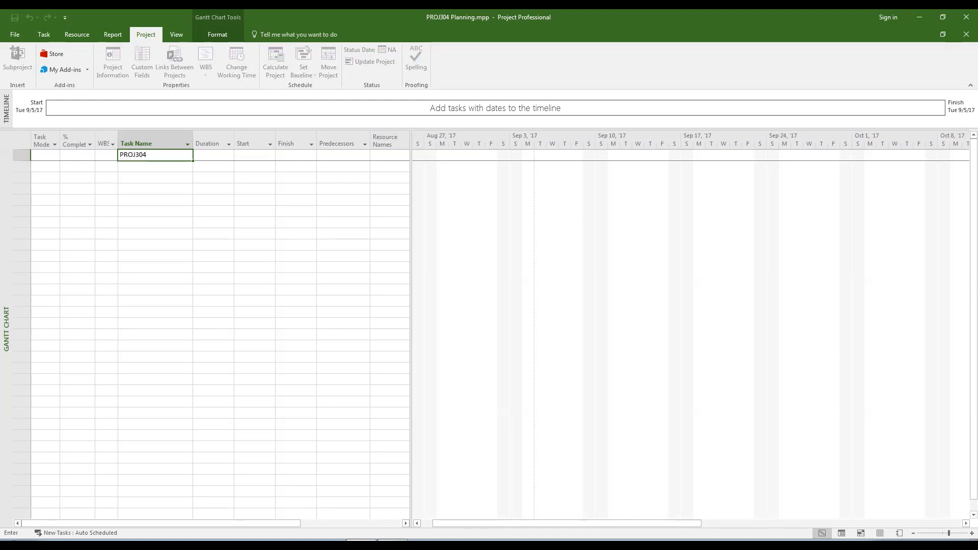
type("Fall 2")
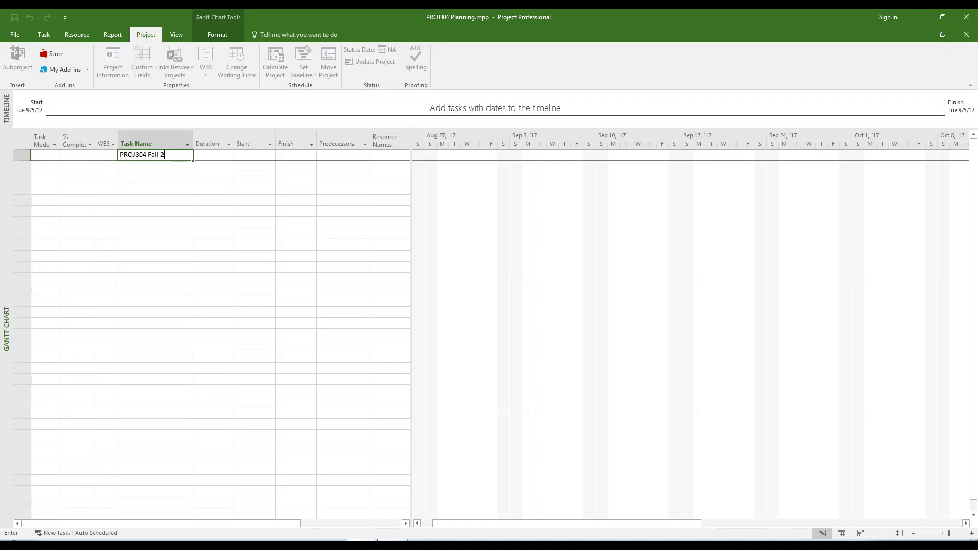
type("017")
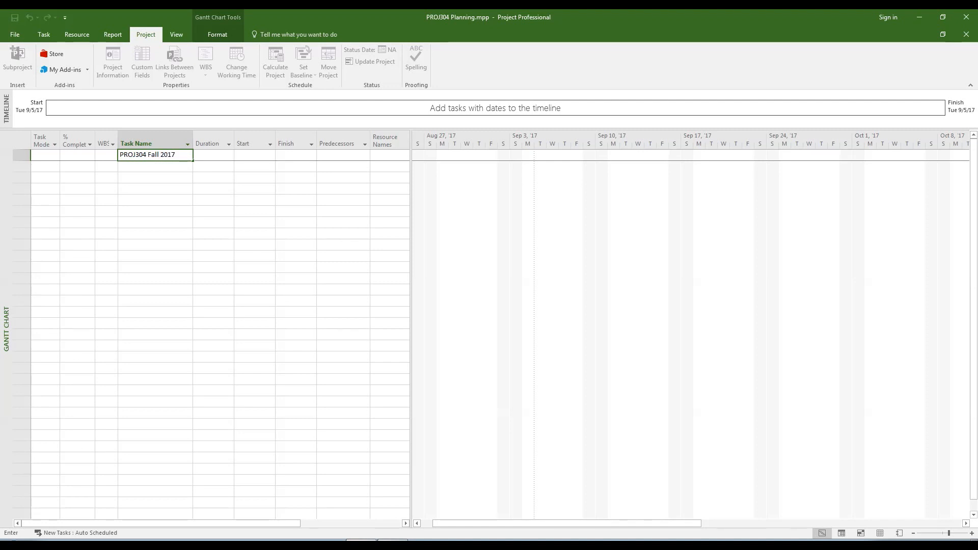
key("Enter")
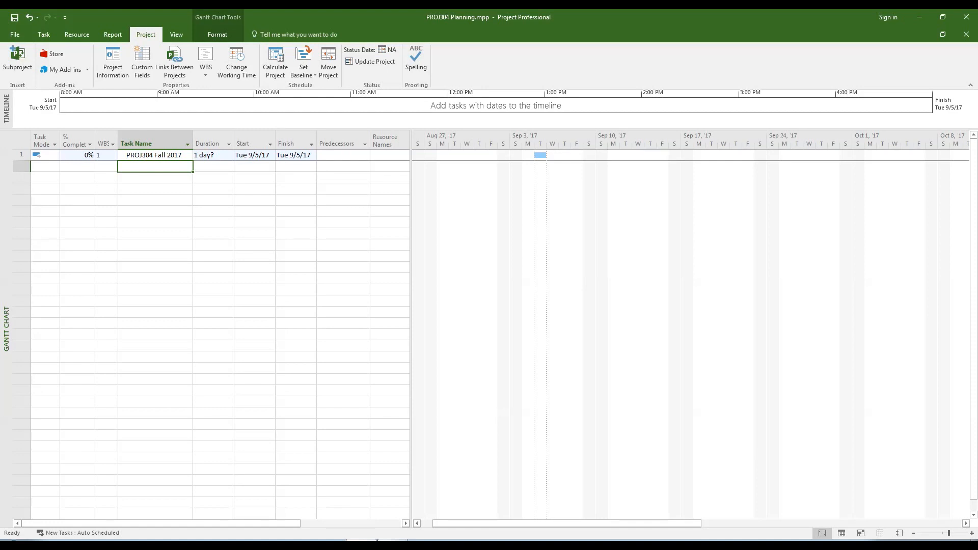
type("Formation of Team")
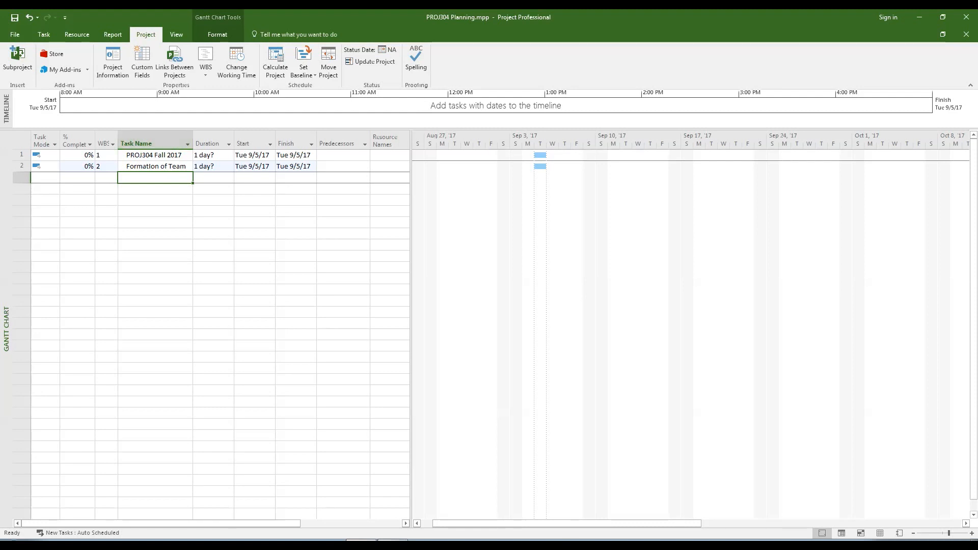
- Indent 'Formation of Team' beneath 'PROJ304 Fall 2017' as WBS 1.1
left_click(155, 166)
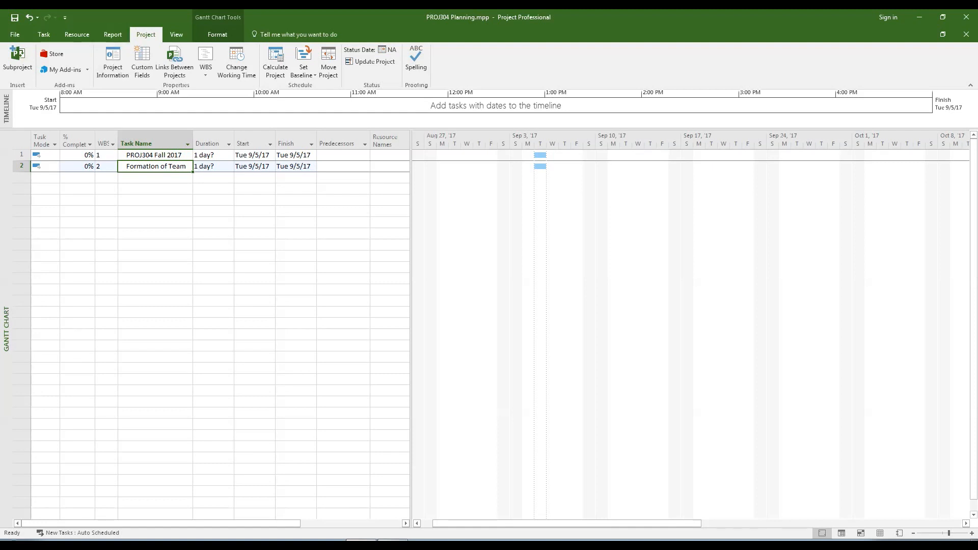
left_click(44, 34)
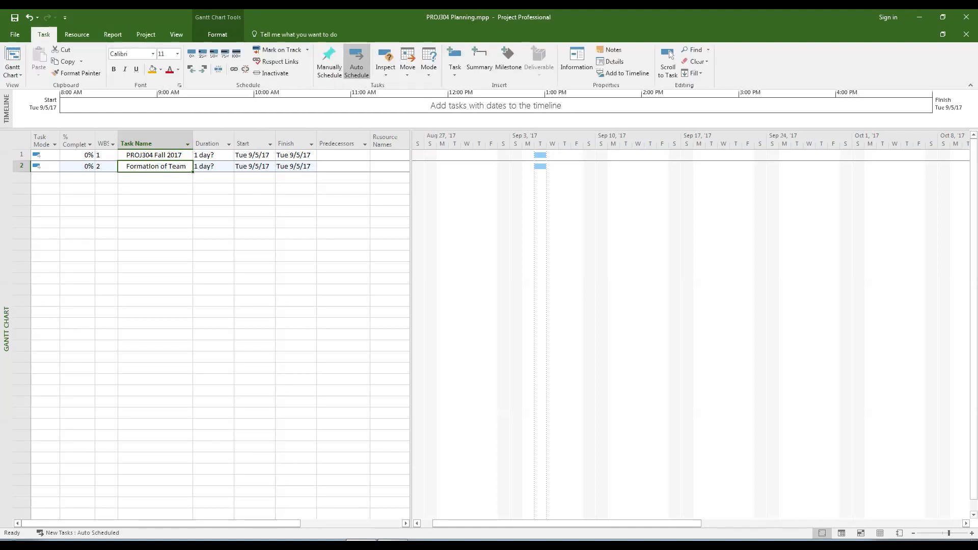
mouse_move(191, 69)
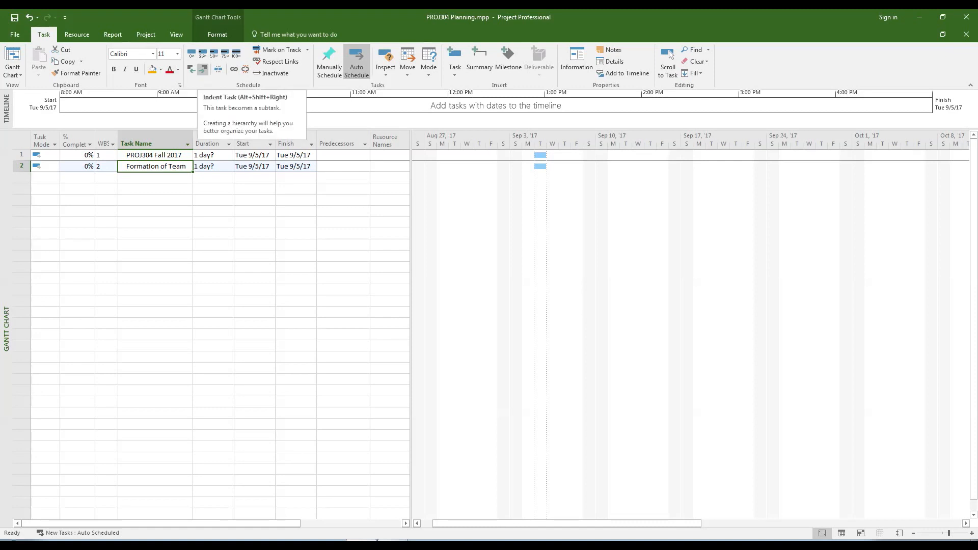
left_click(203, 69)
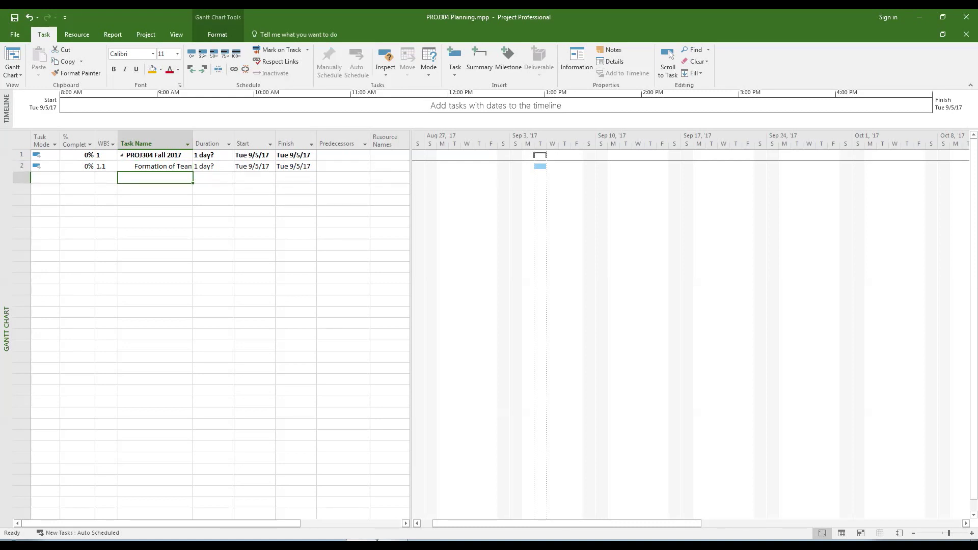
- Add 'Create Elevator Pitch' and indent it under Formation of Team
type("Create E")
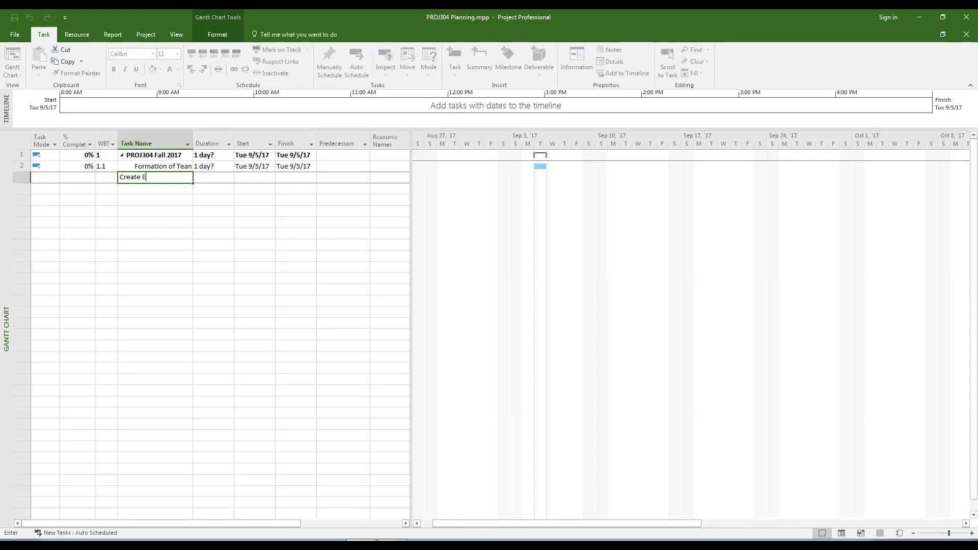
type("levator Pr")
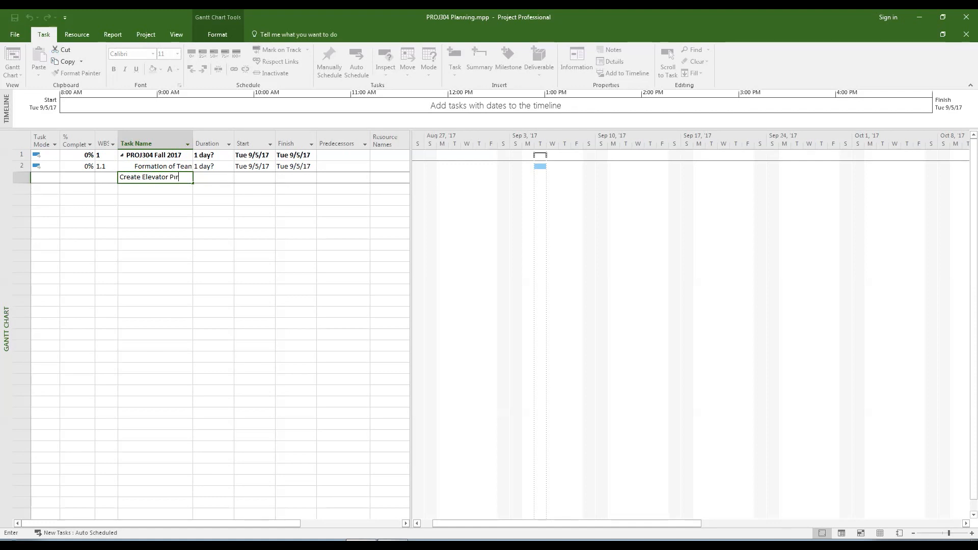
type("t")
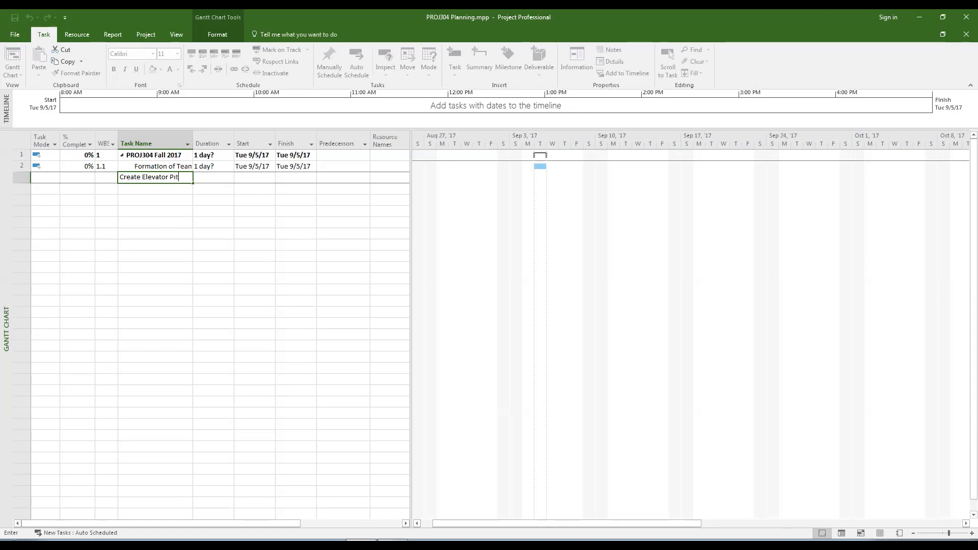
type("ch")
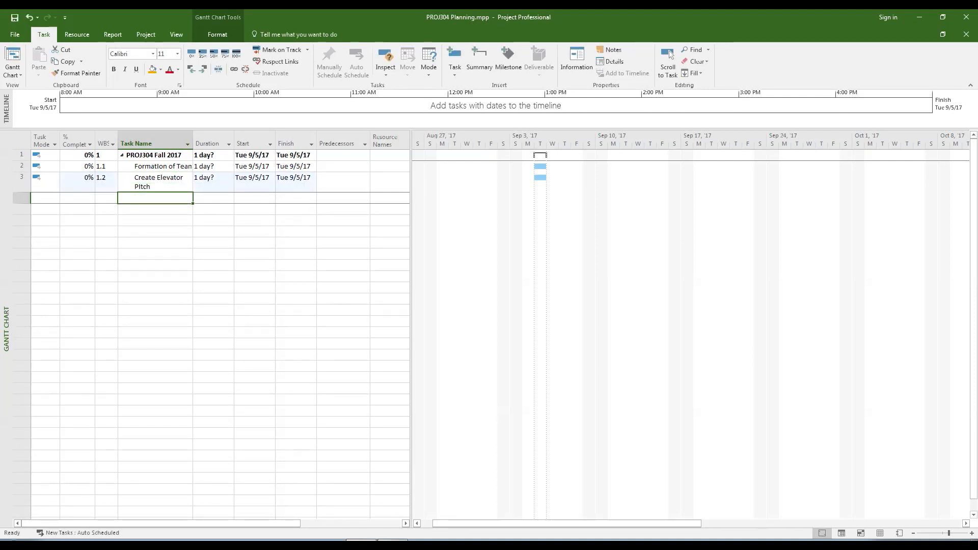
left_click(155, 182)
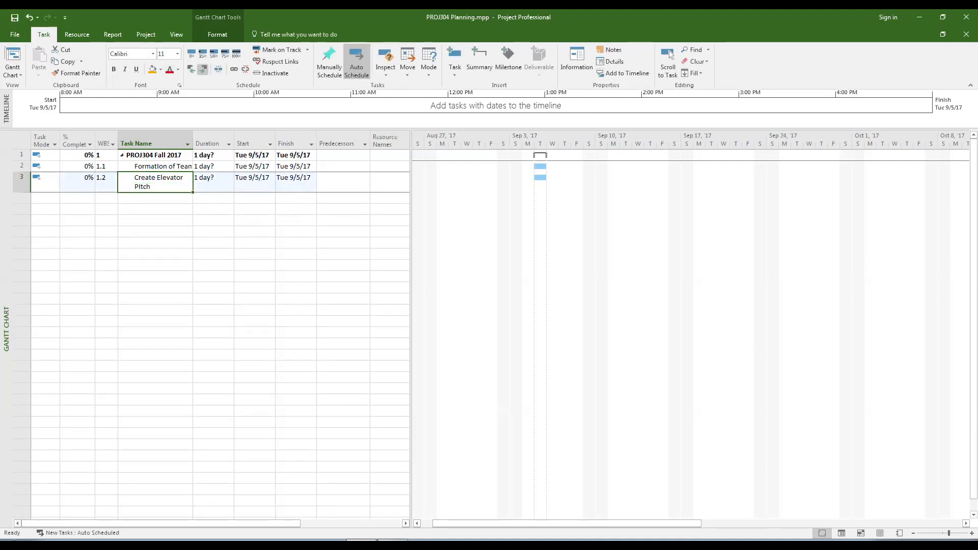
left_click(193, 69)
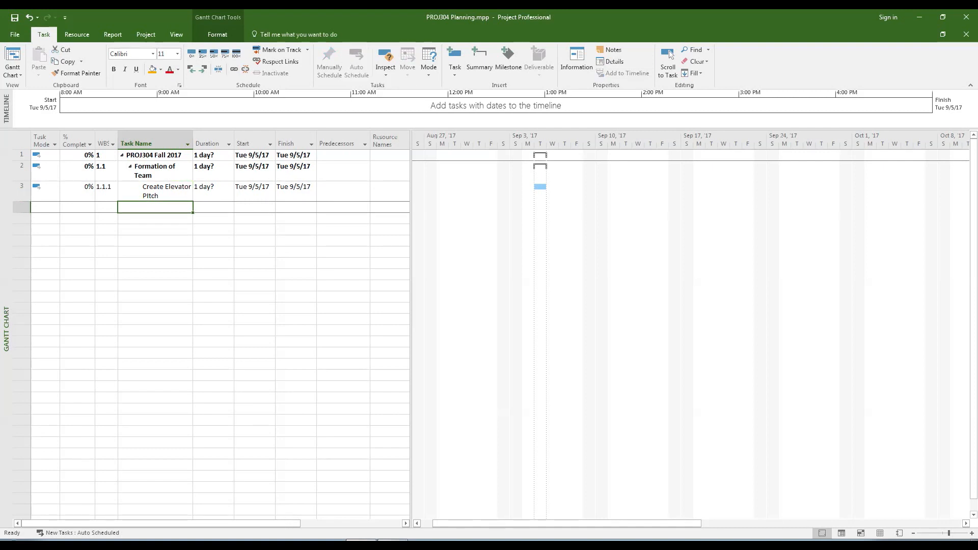
- Enter the pitch subtasks, from 'Create list of skills' through 'Send link to Instructors'
type("Create Elevator Pitch")
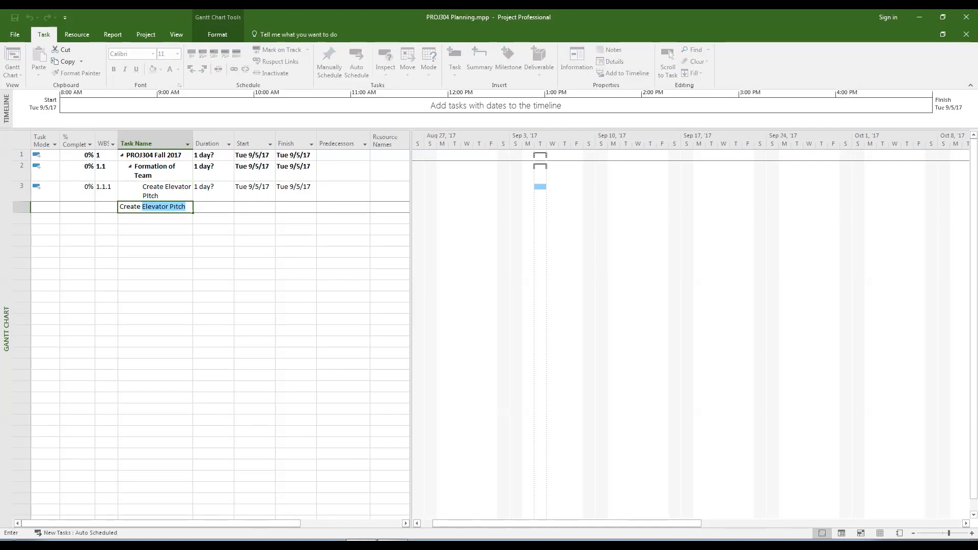
type("Create list of skills and strengths")
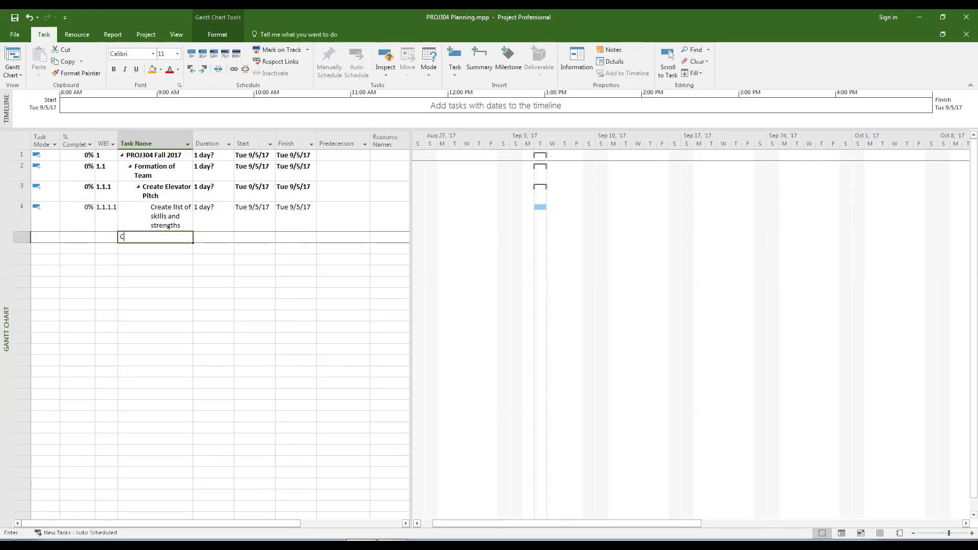
type("Create draft of script")
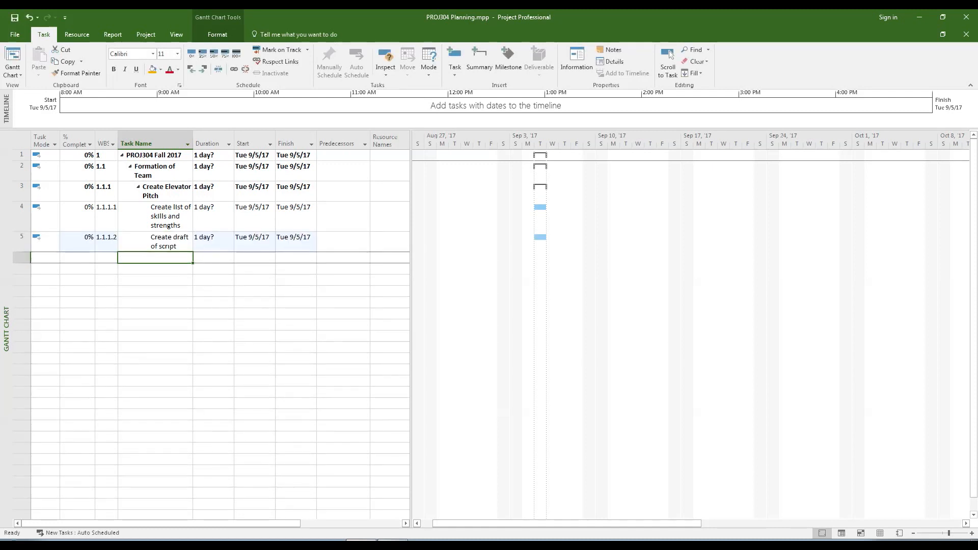
type("Edit script")
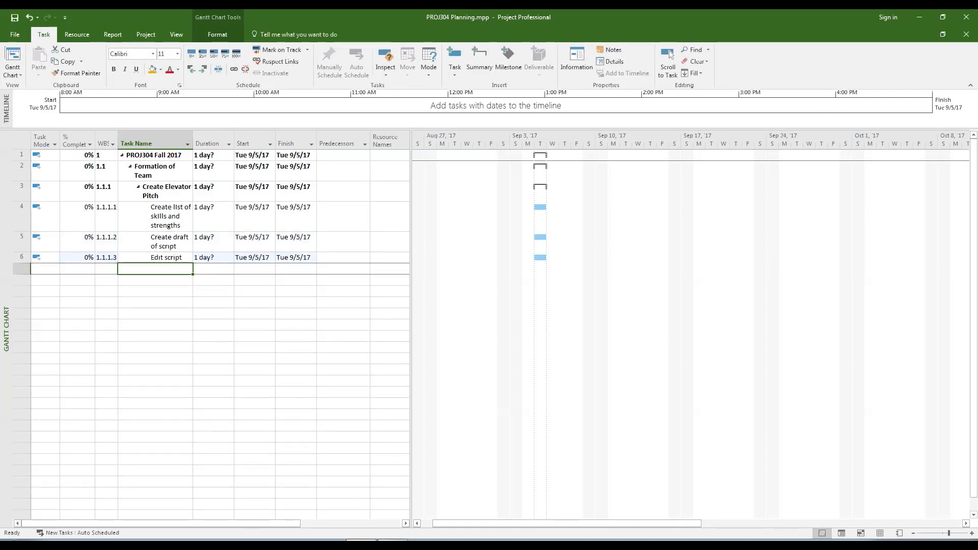
type("Record video")
left_click(155, 290)
type("Edit video")
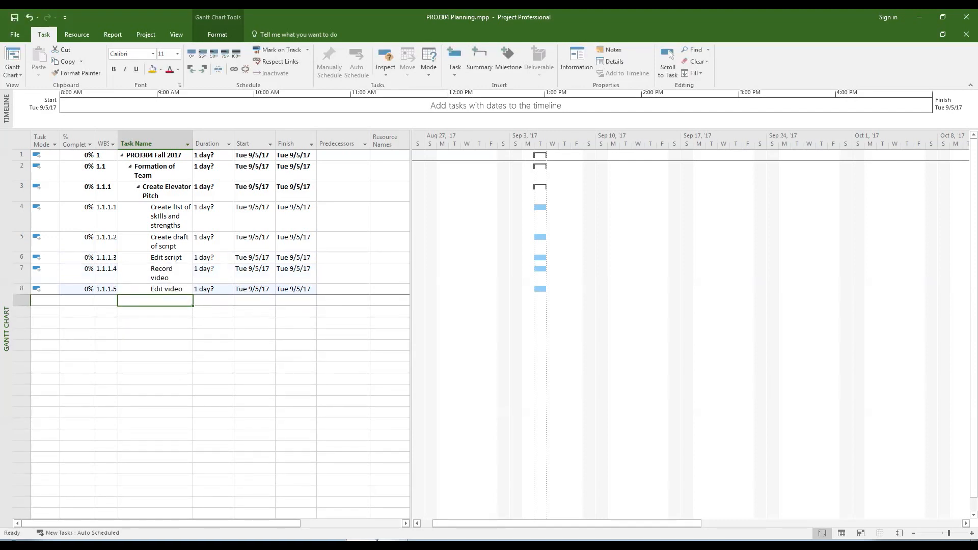
type("Post video on YouTube")
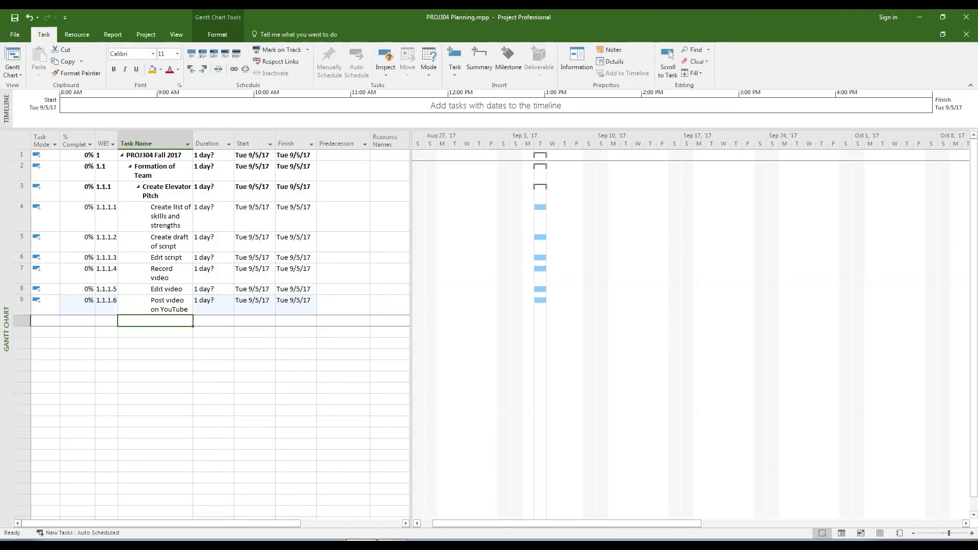
type("Send link to")
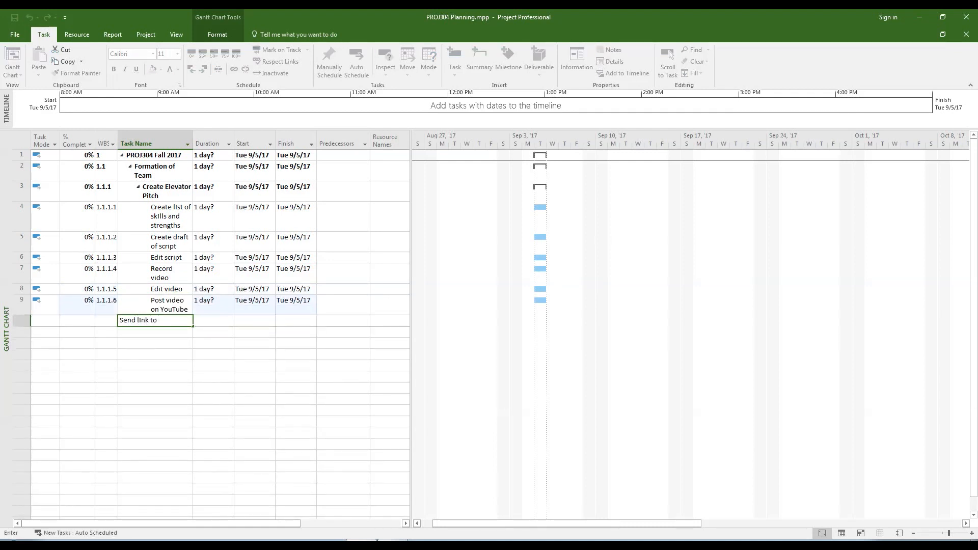
double_click(169, 216)
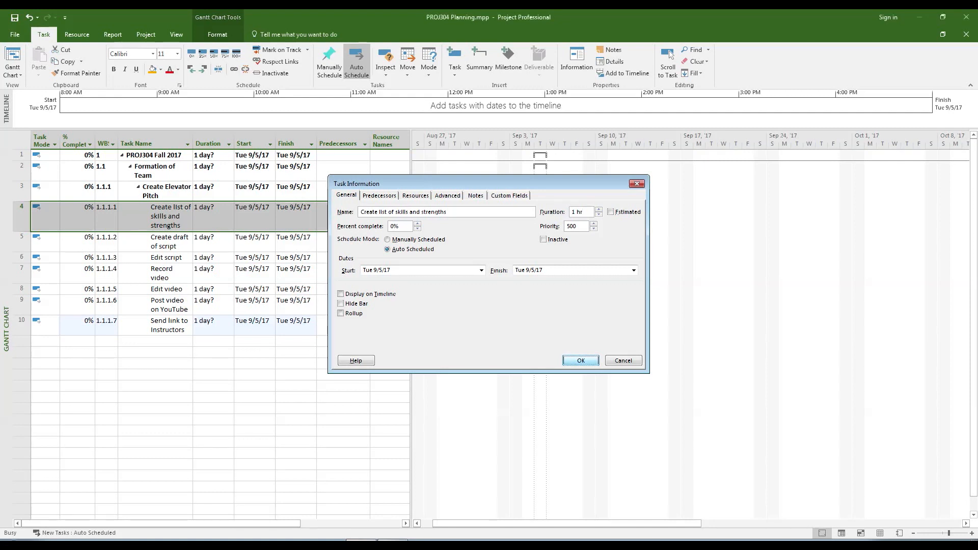
- Give Create list of skills, Create draft of script and Edit script 1-hour durations
left_click(580, 361)
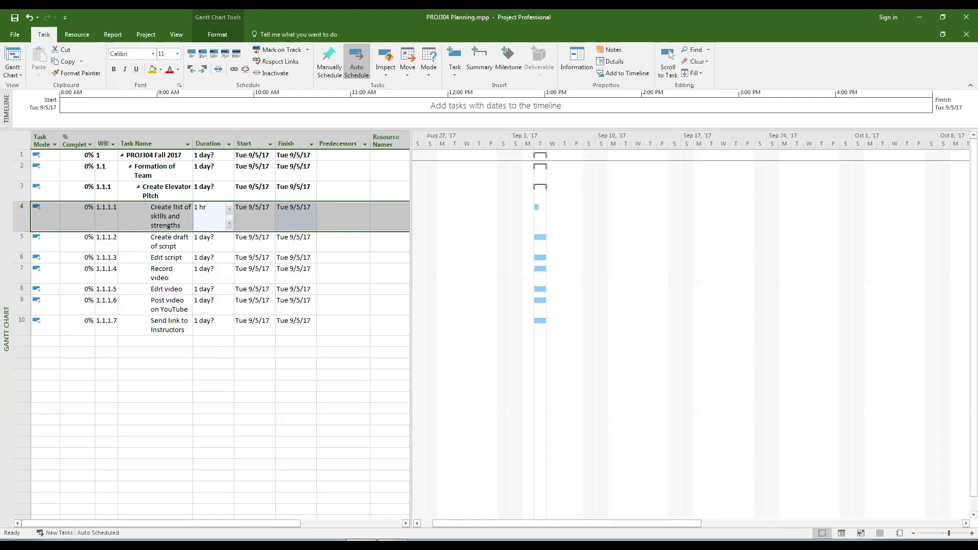
double_click(170, 242)
type("1 hr")
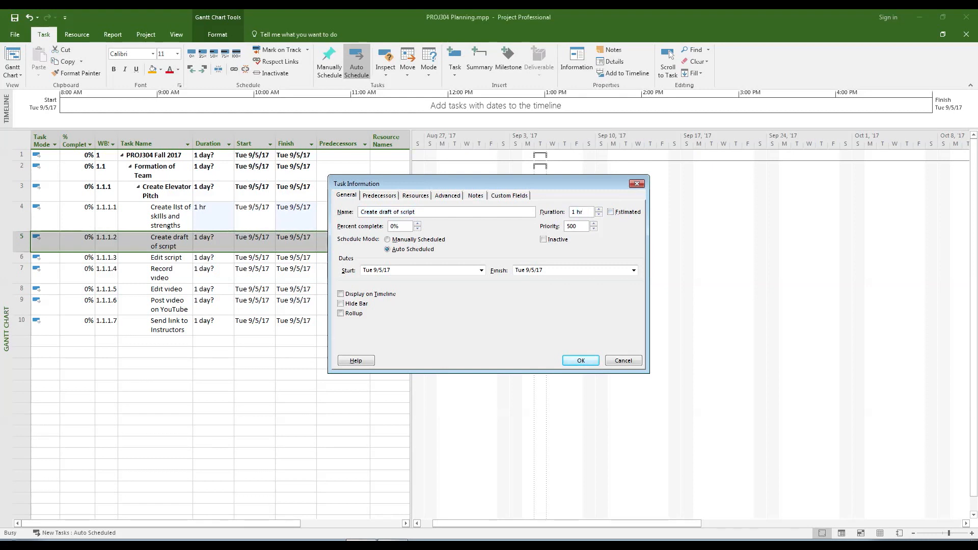
left_click(580, 361)
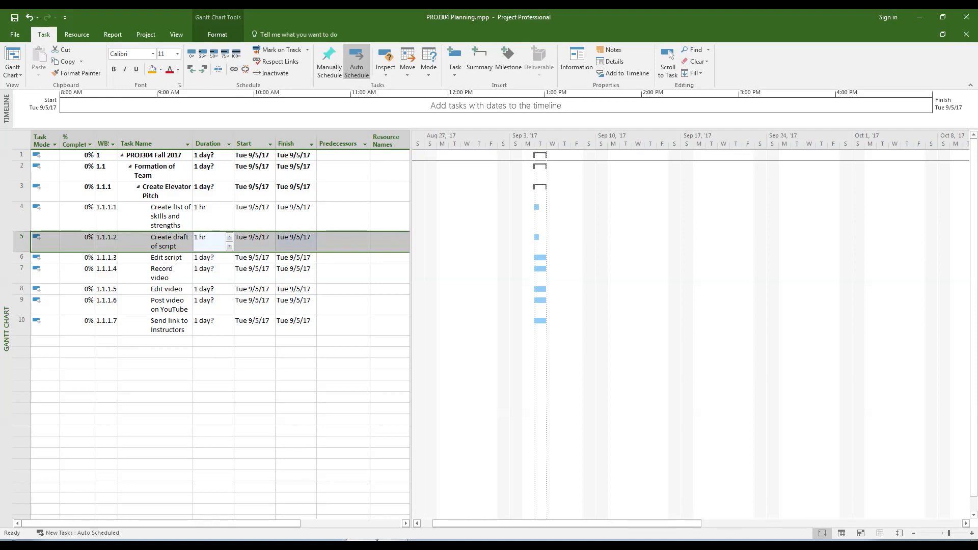
double_click(166, 258)
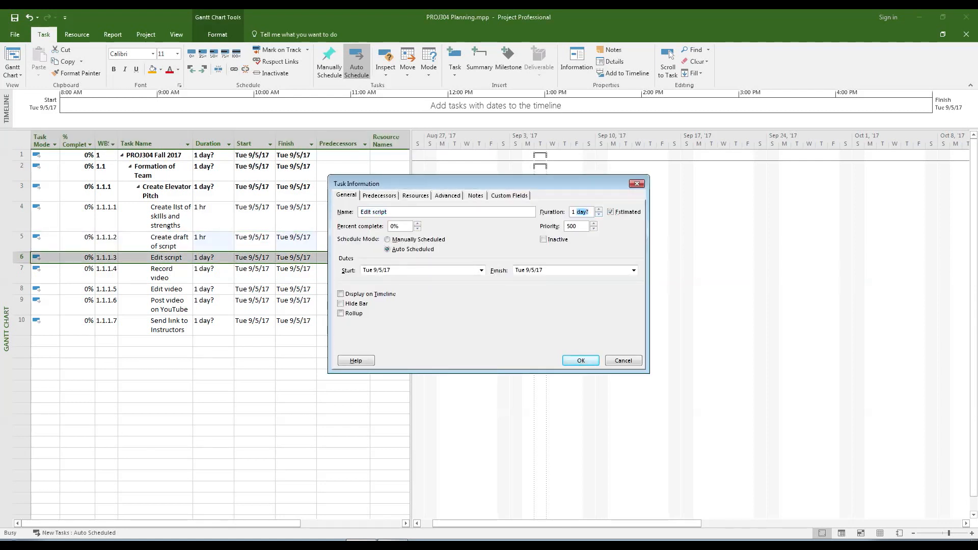
type("1 hr")
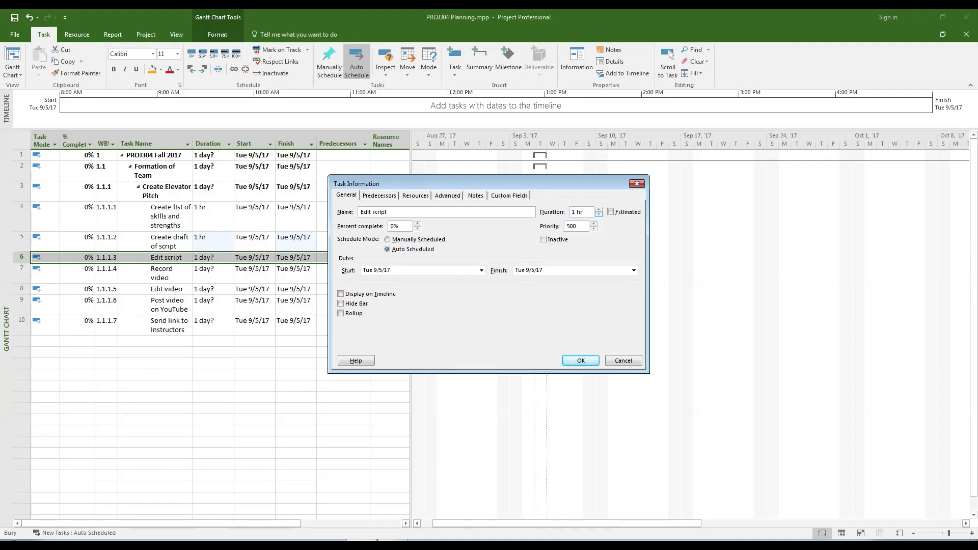
left_click(581, 360)
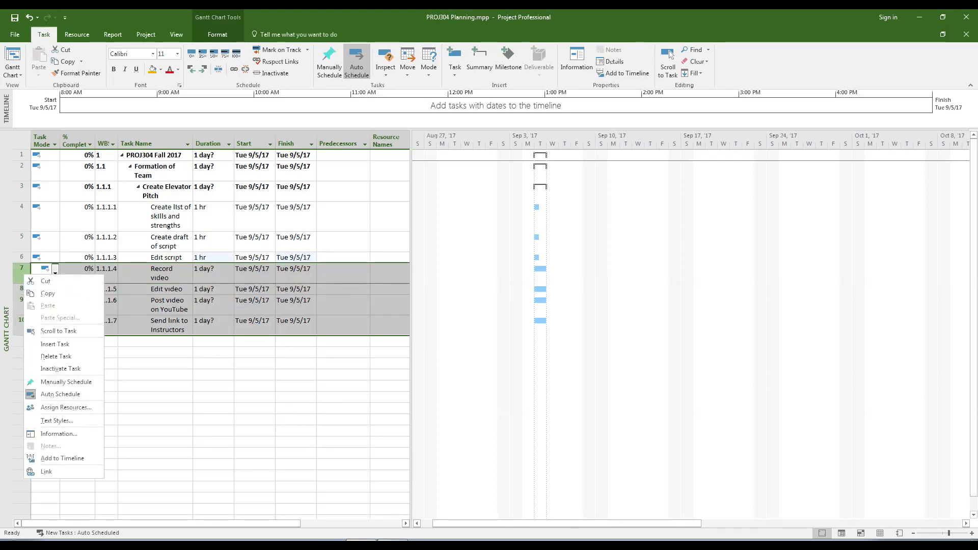
mouse_move(56, 421)
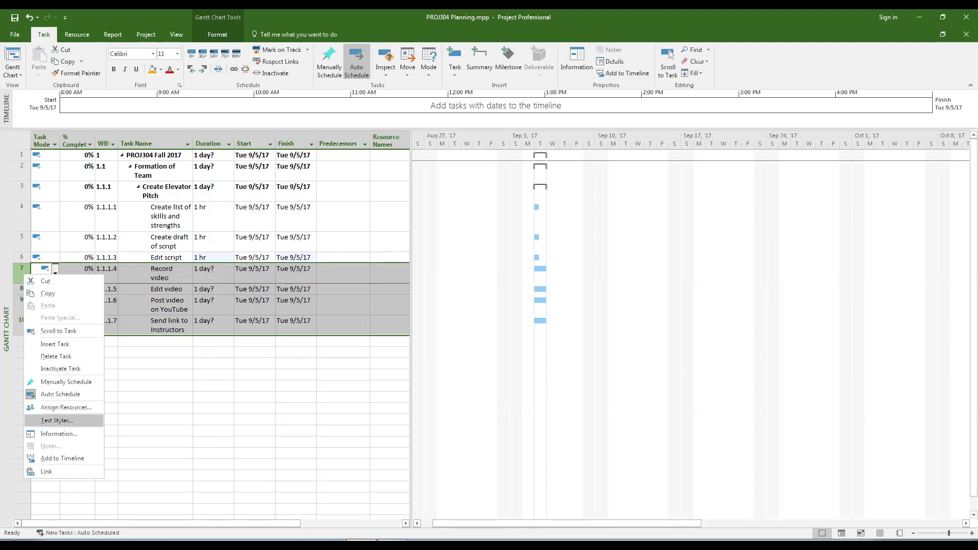
- Set the four video and link tasks to 1 hr together via Multiple Task Information
left_click(59, 434)
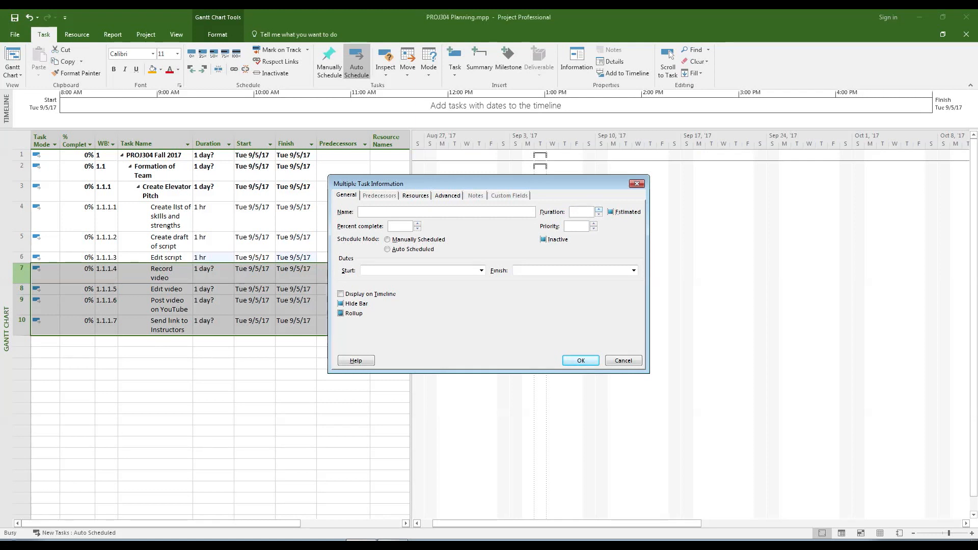
type("1 hr")
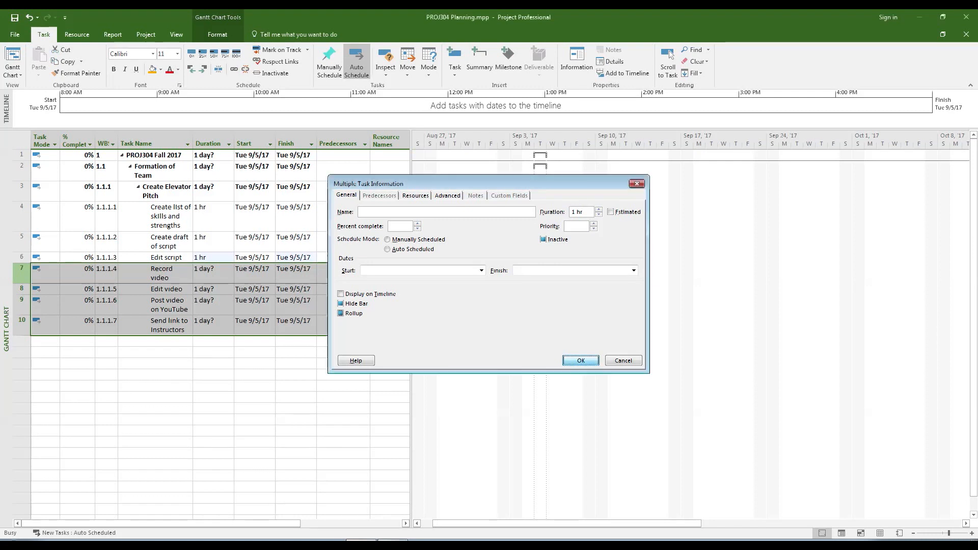
left_click(580, 361)
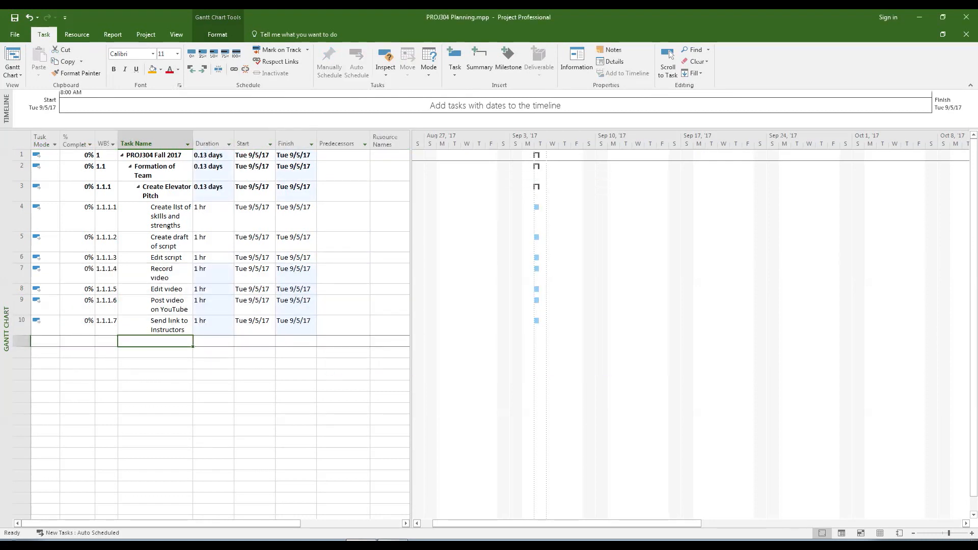
type("Send link to Instructors")
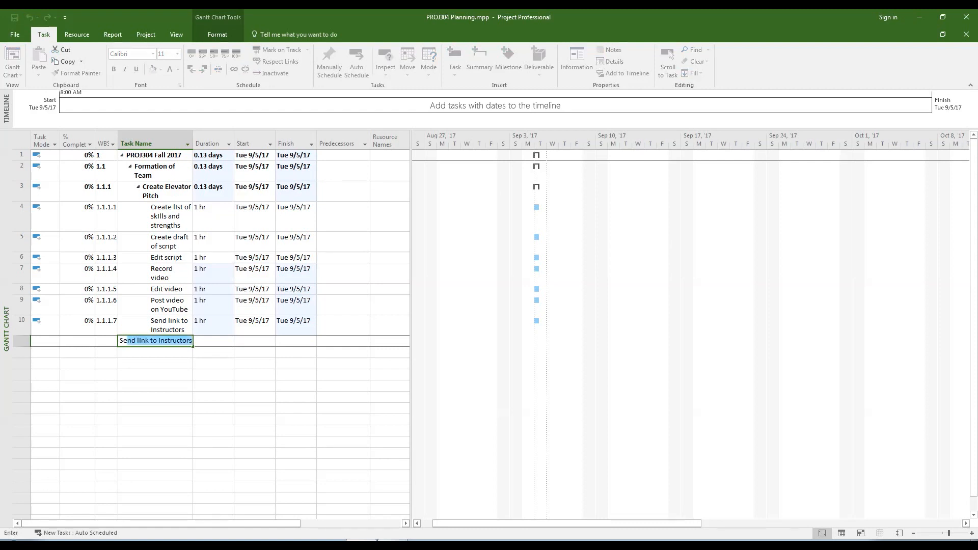
- Add 'Select Team' with subtasks 'Watch elevator pitches' and 'Make list of potential members'
type("Select Team")
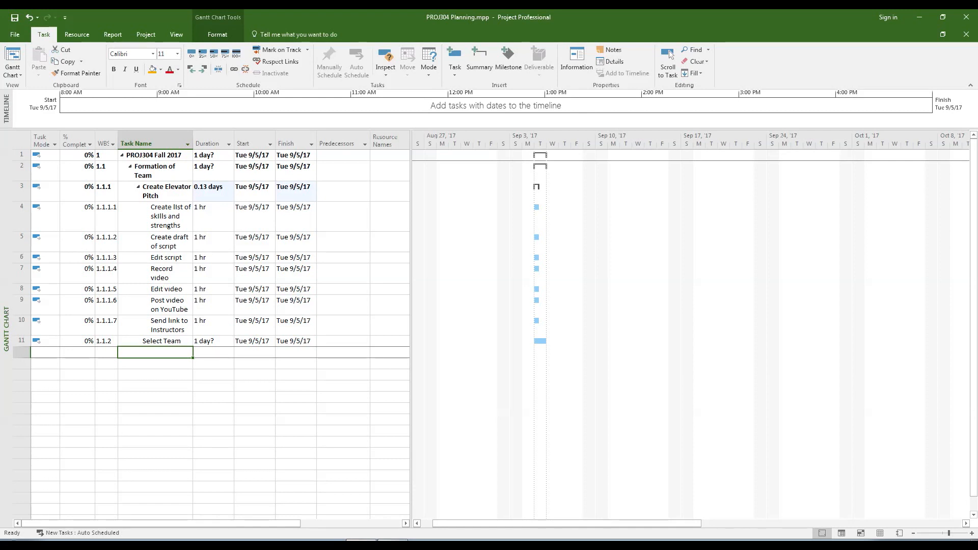
type("Watch elevator pitches")
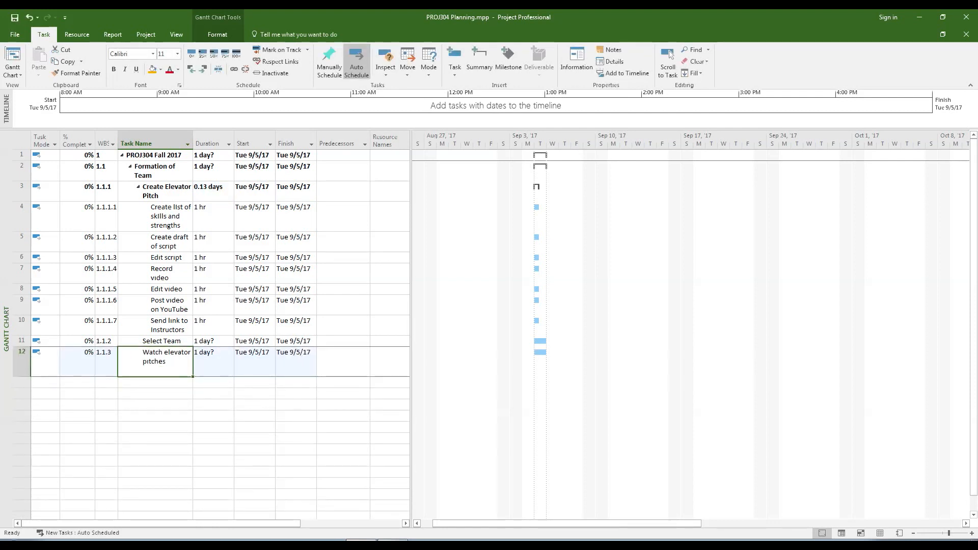
type("Make list")
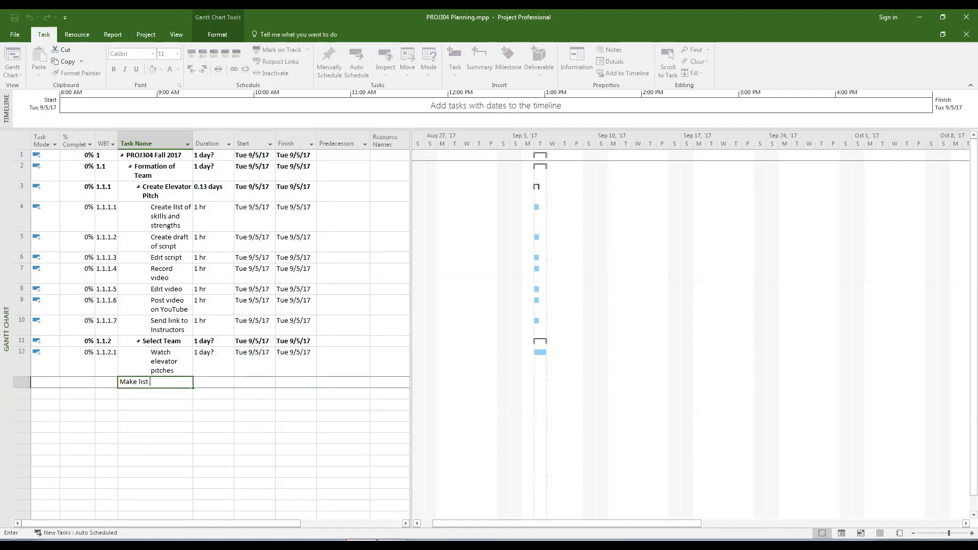
type("of potential members")
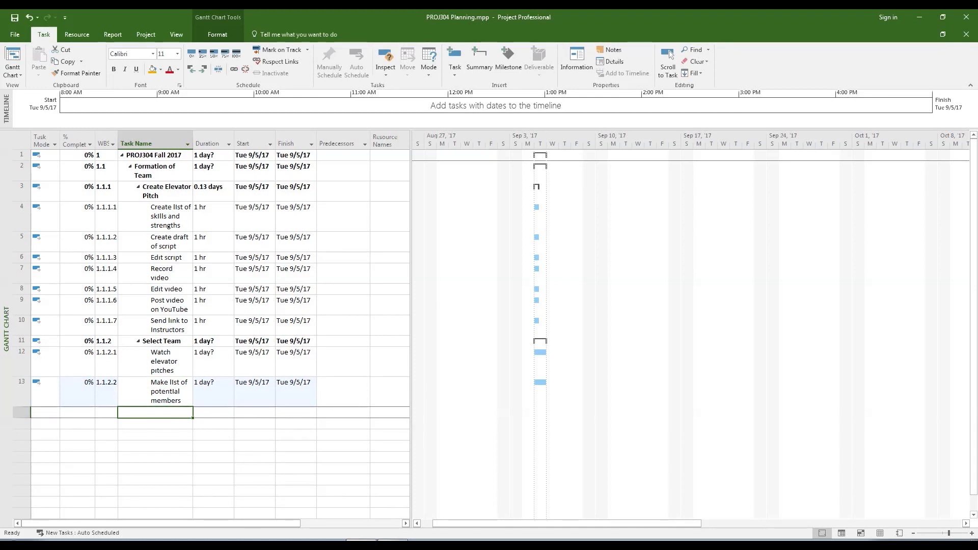
- Set Watch elevator pitches to 2 days, not estimated, finishing Wed 9/6/17
double_click(162, 361)
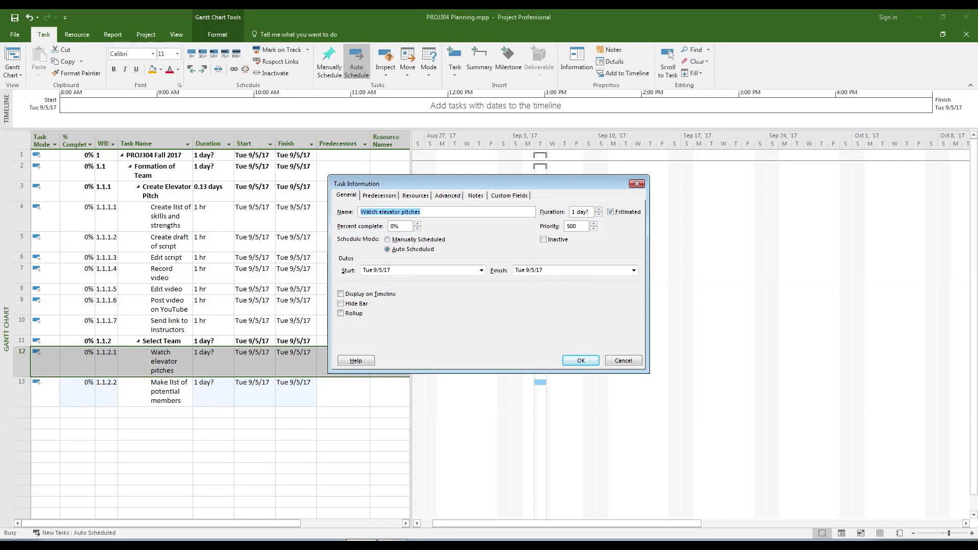
left_click(598, 209)
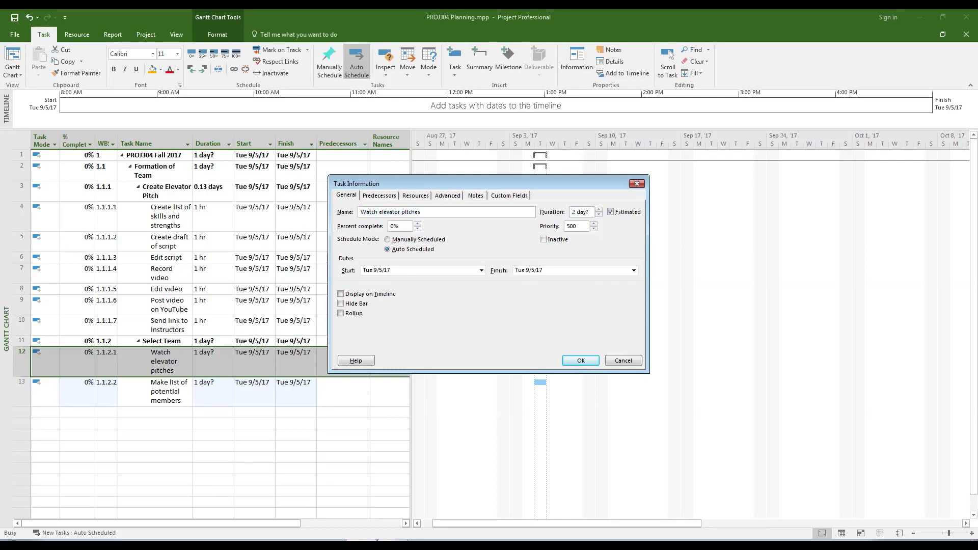
left_click(611, 211)
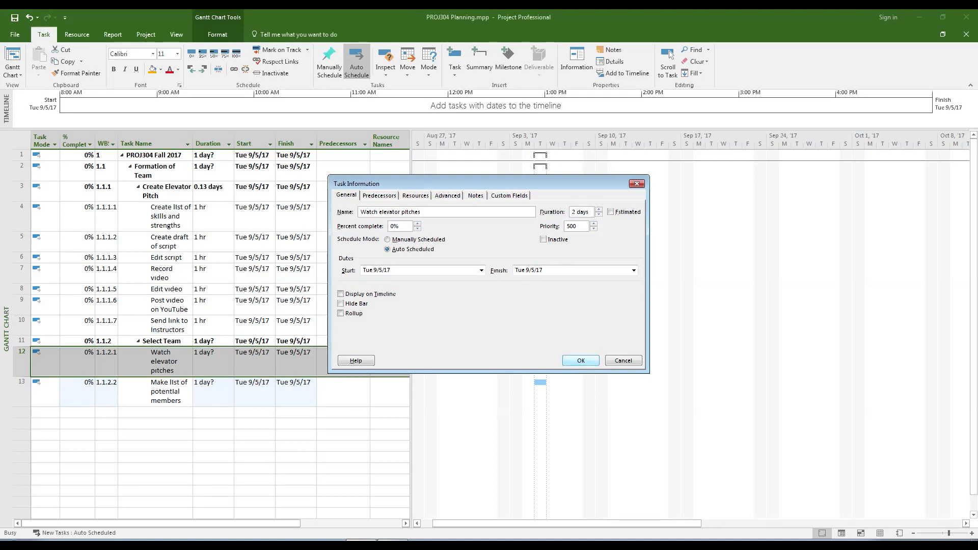
left_click(580, 360)
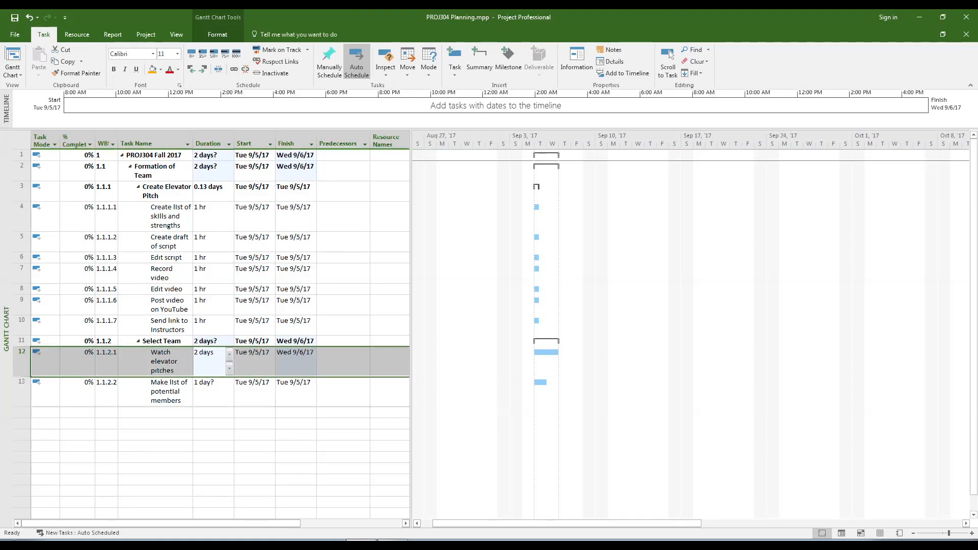
- Set durations for the candidate and decision tasks, then add 'Submit team to Instructors'
double_click(168, 391)
type("Contact candiates")
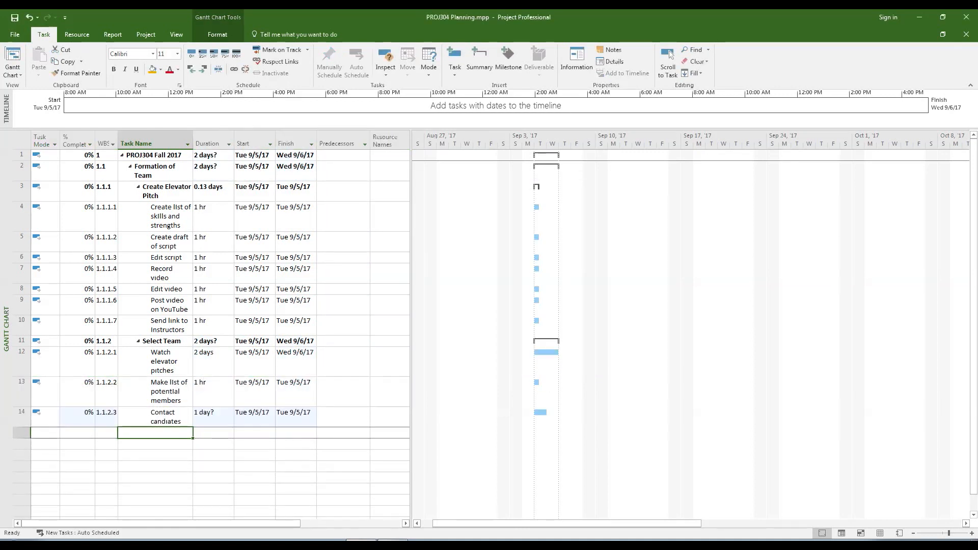
double_click(162, 417)
type("Interview candidates")
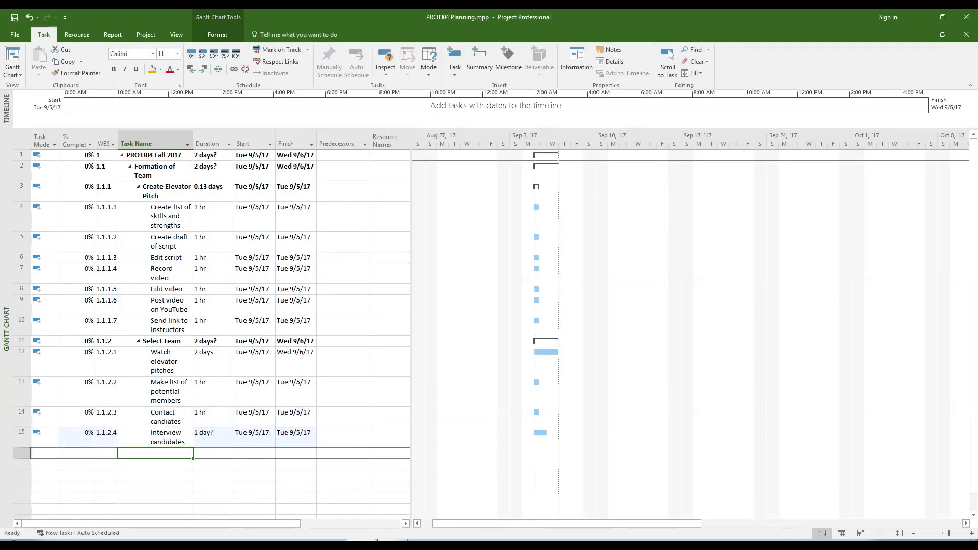
double_click(165, 437)
type("Decide on team")
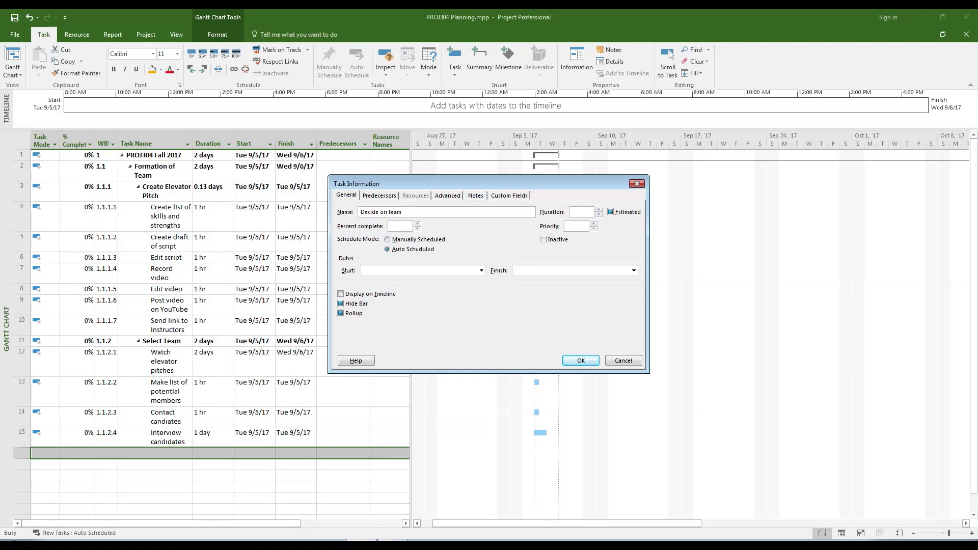
left_click(580, 360)
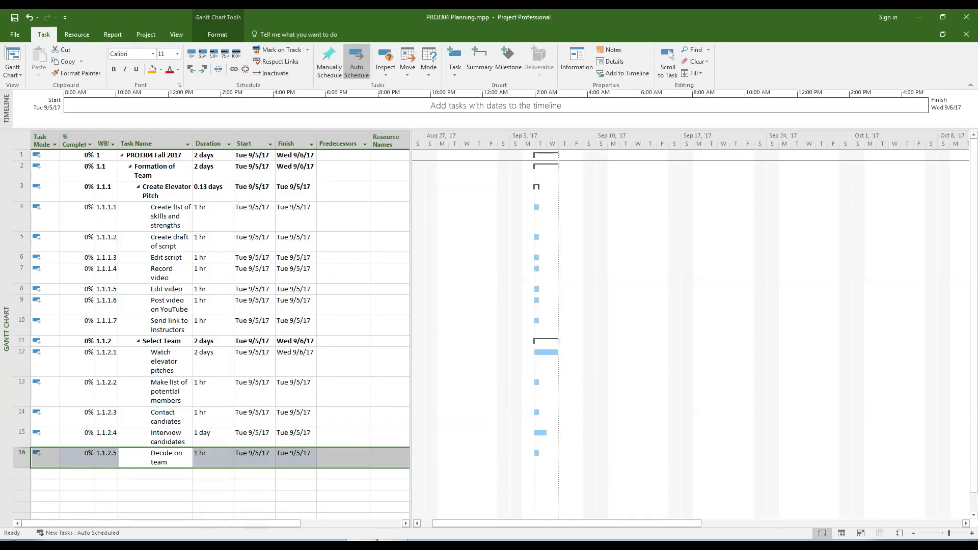
type("Submit I")
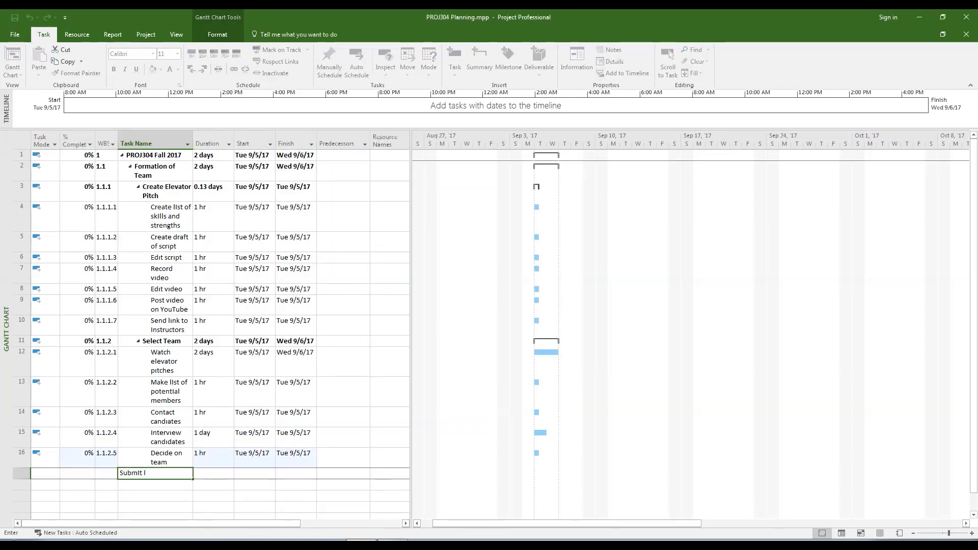
type("team to Instructors")
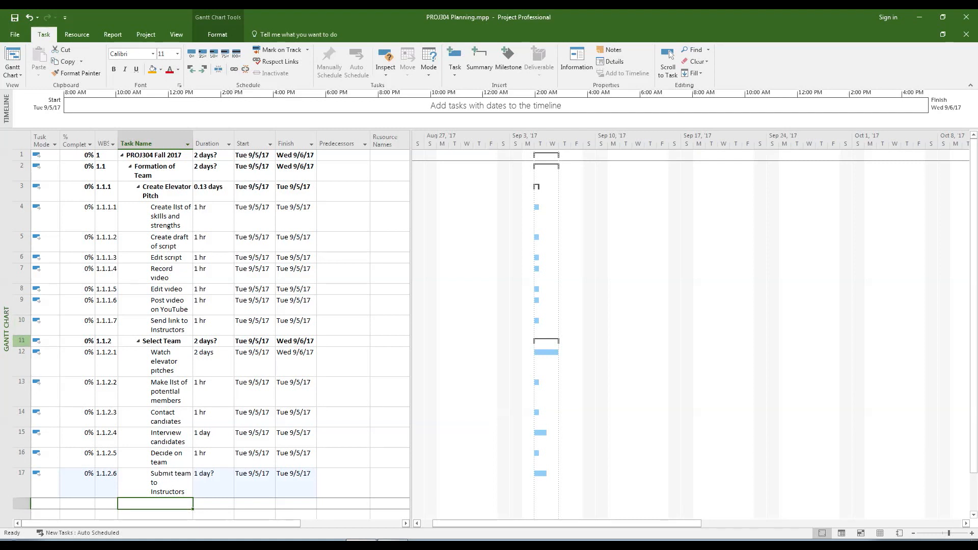
- Insert milestone 'M: Link Delivered' above Select Team with a 0-day duration
right_click(161, 341)
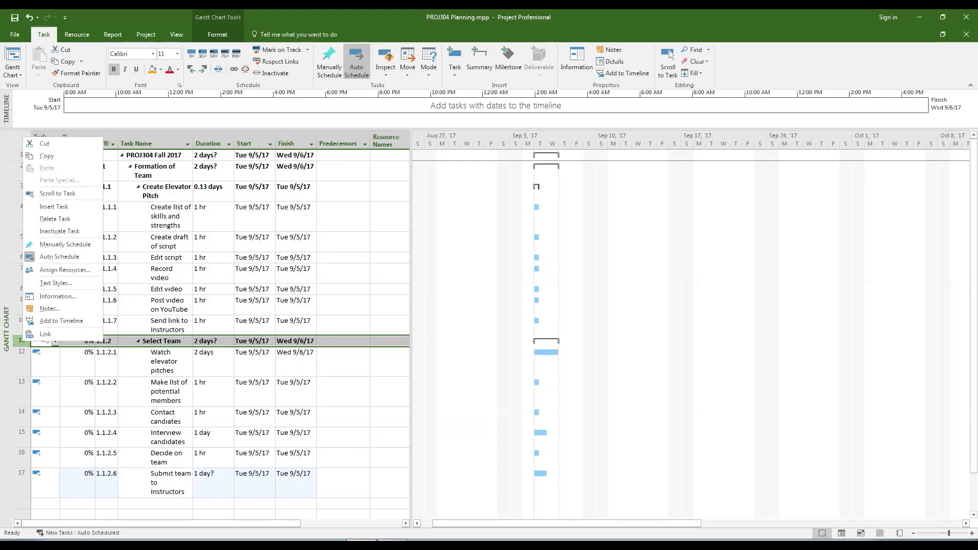
mouse_move(54, 206)
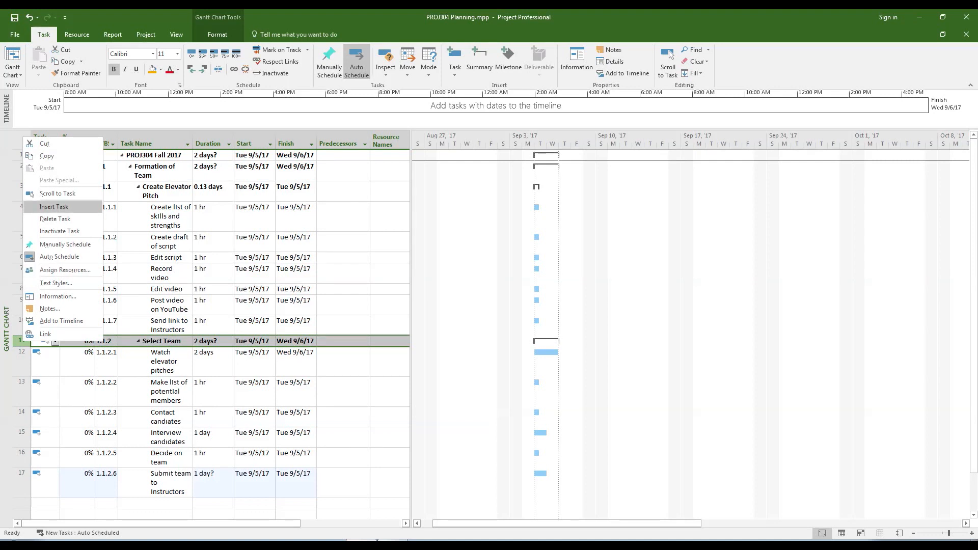
left_click(53, 206)
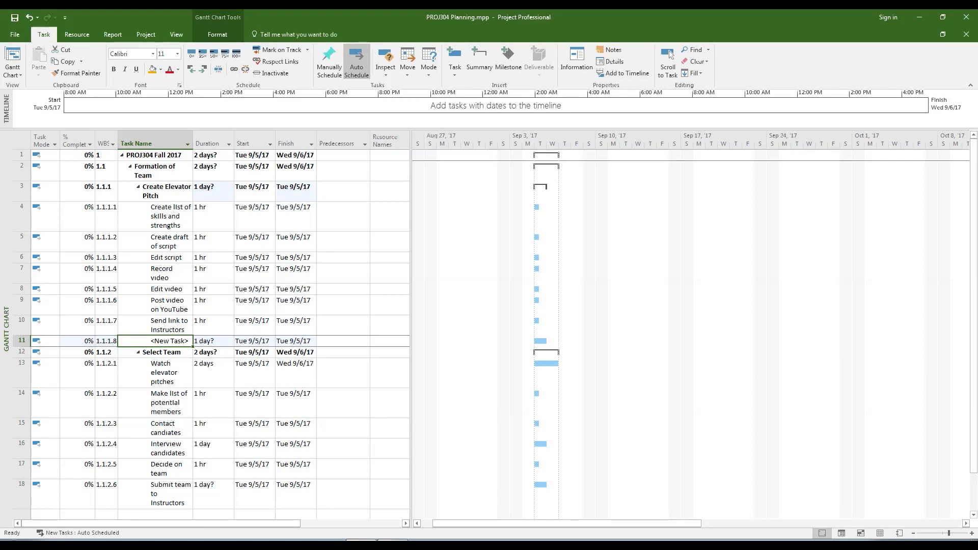
type("M:")
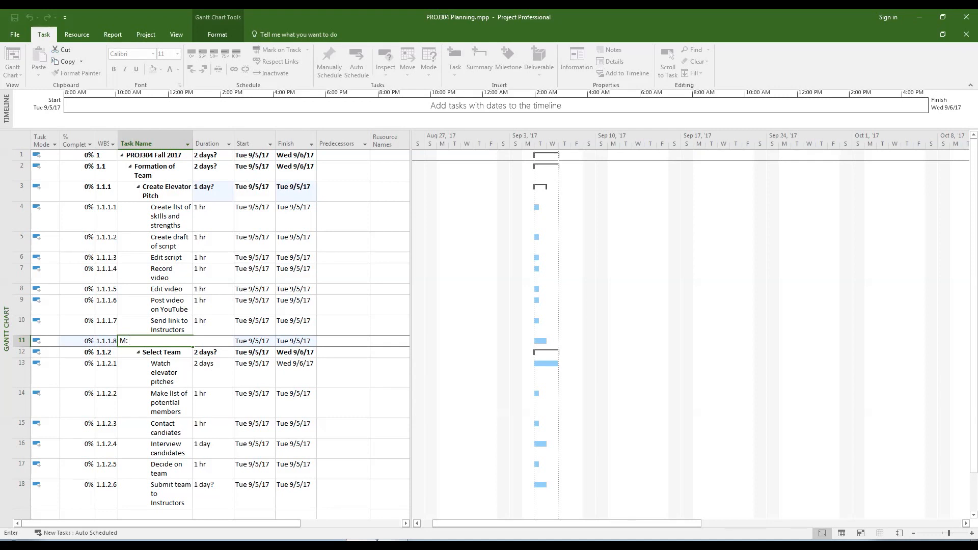
type("L")
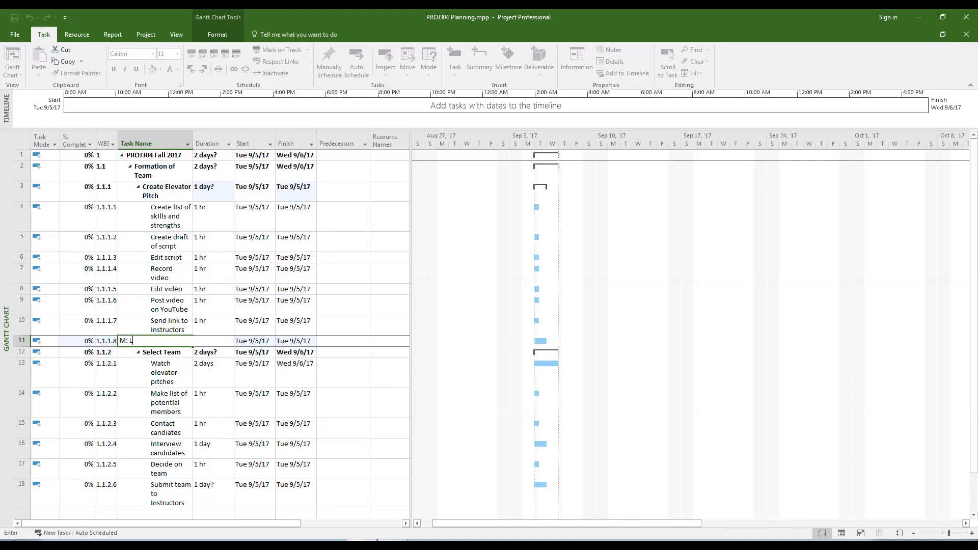
type("ink")
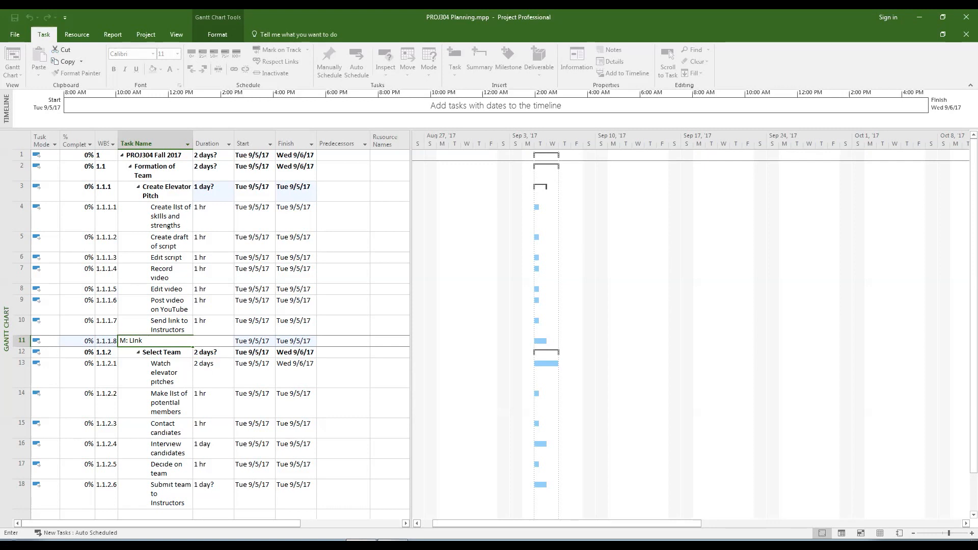
type("Delive")
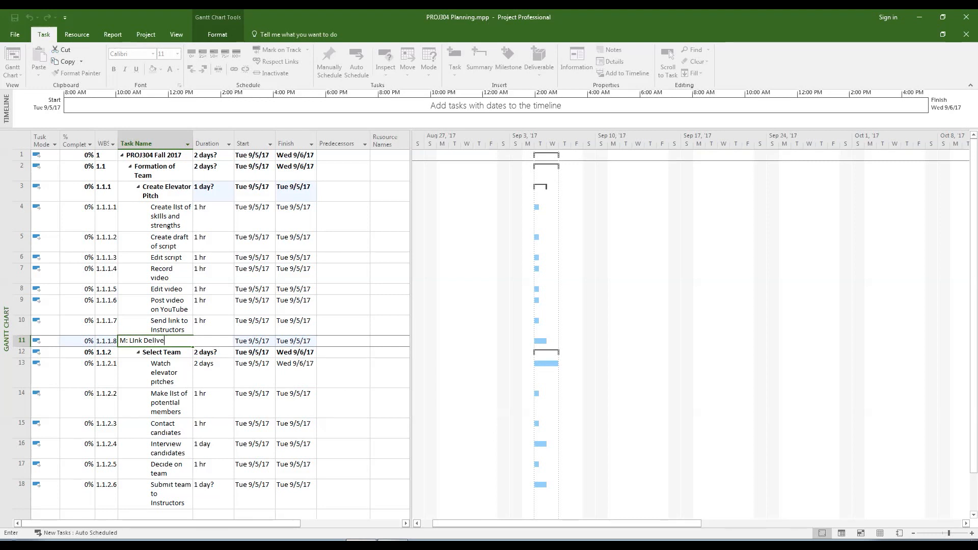
type("red")
left_click(213, 341)
type("0 days")
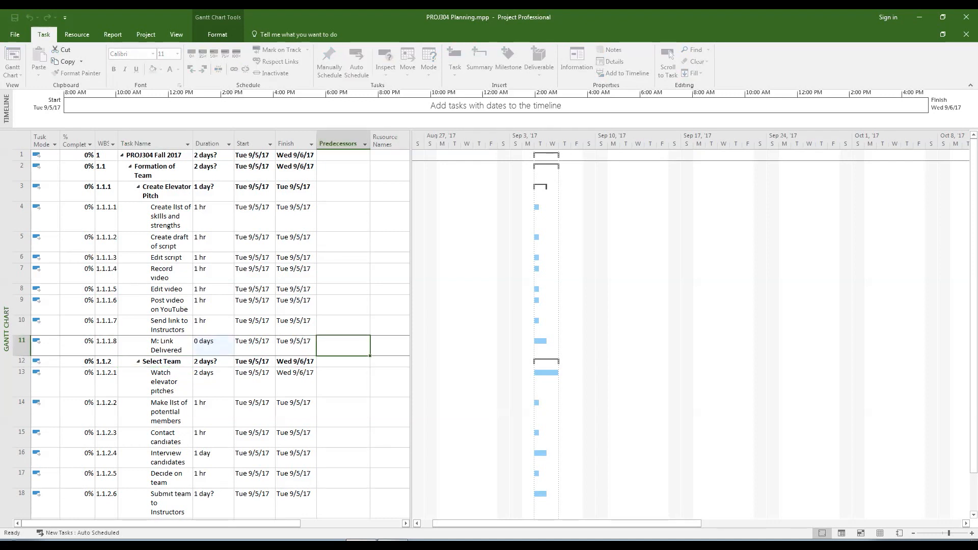
left_click(356, 60)
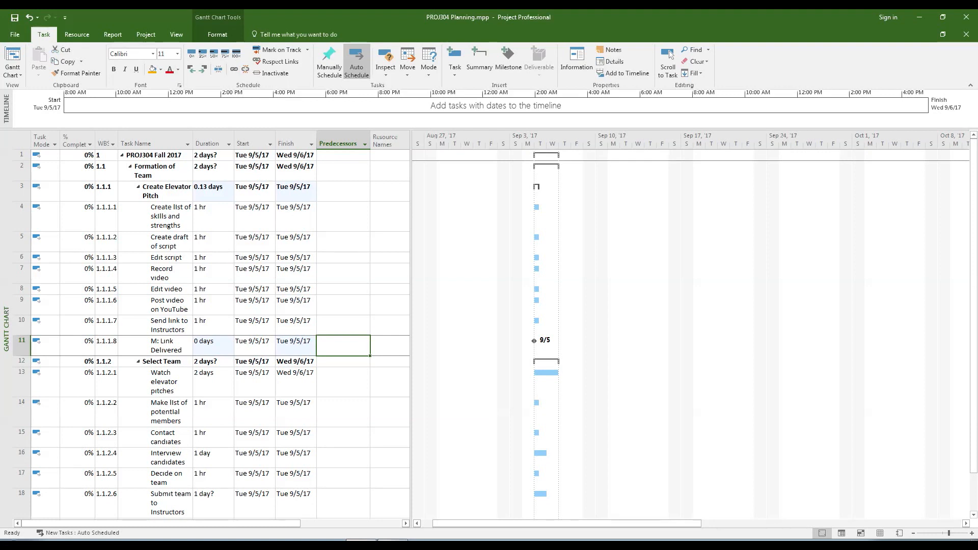
- Make task 10 the predecessor of M: Link Delivered
double_click(164, 345)
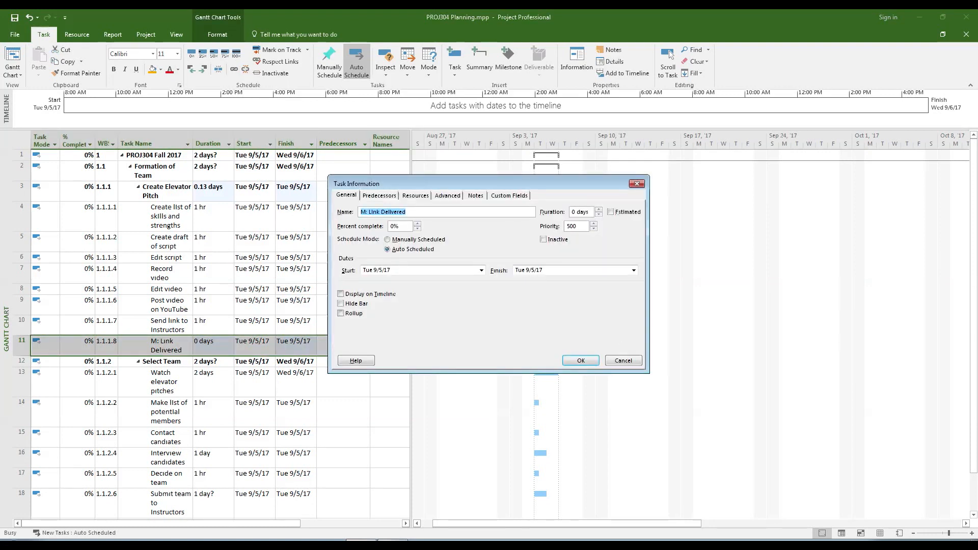
left_click(379, 195)
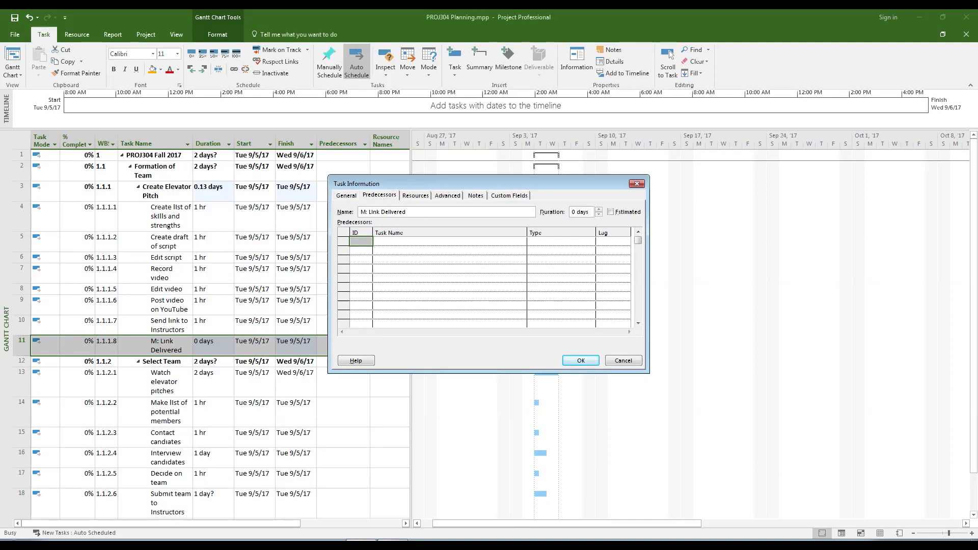
type("10")
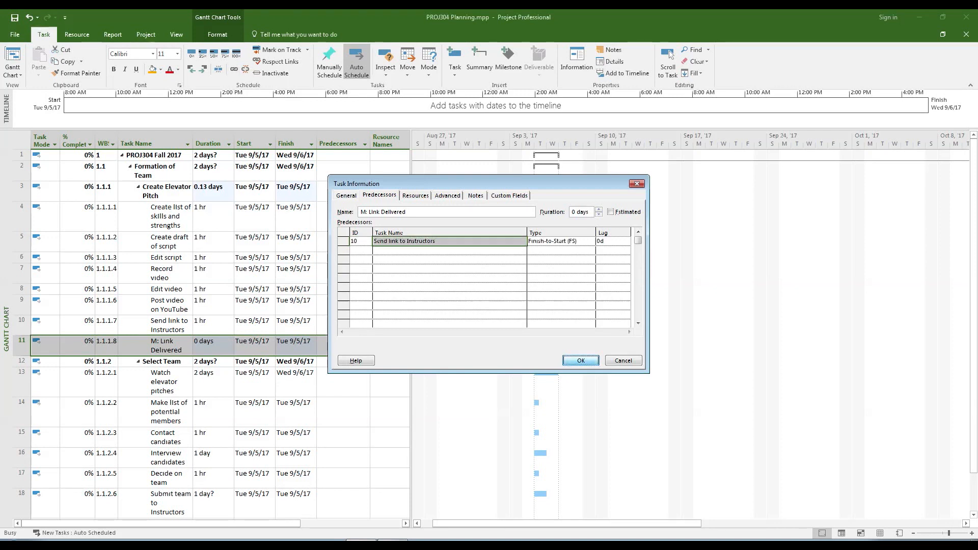
left_click(580, 360)
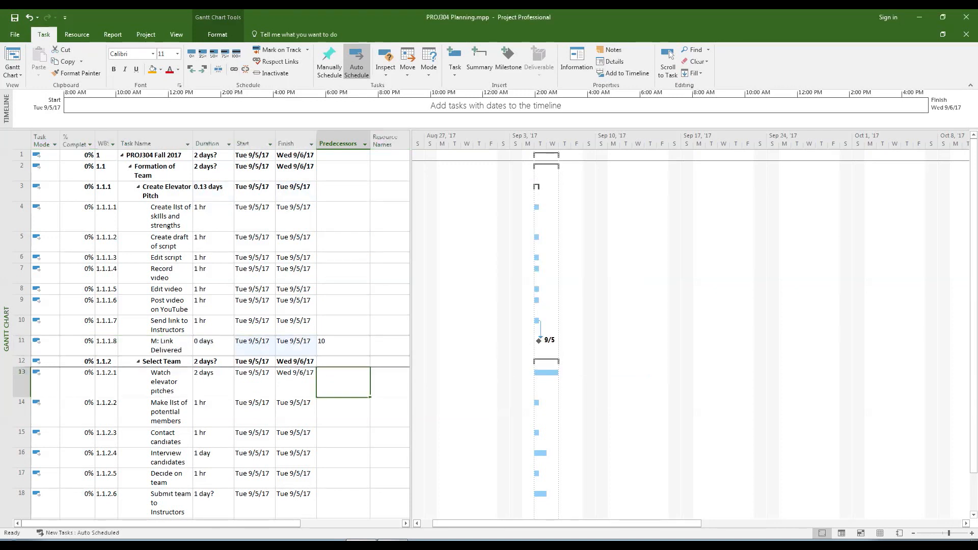
- Make milestone 11 the predecessor of Watch elevator pitches, pushing Select Team to Thu 9/7/17
double_click(163, 382)
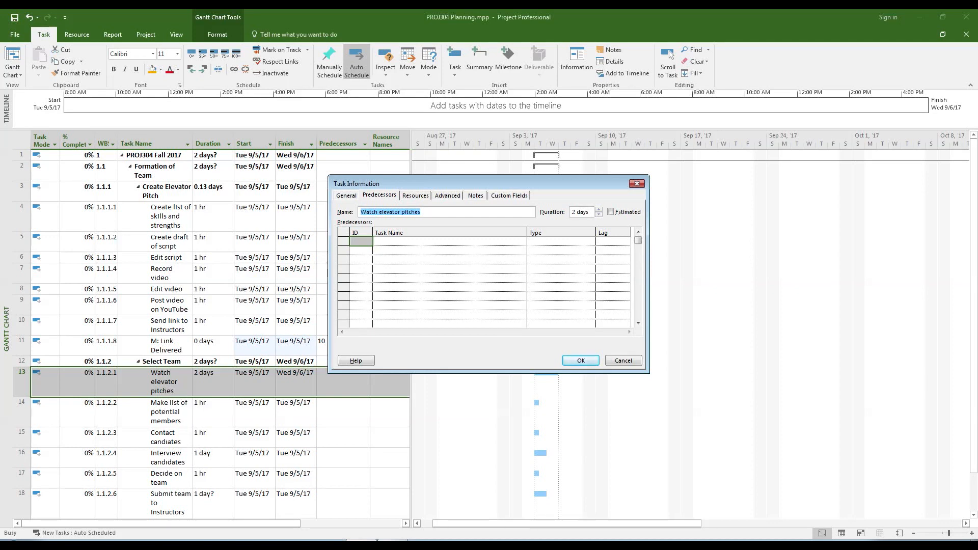
key("Delete")
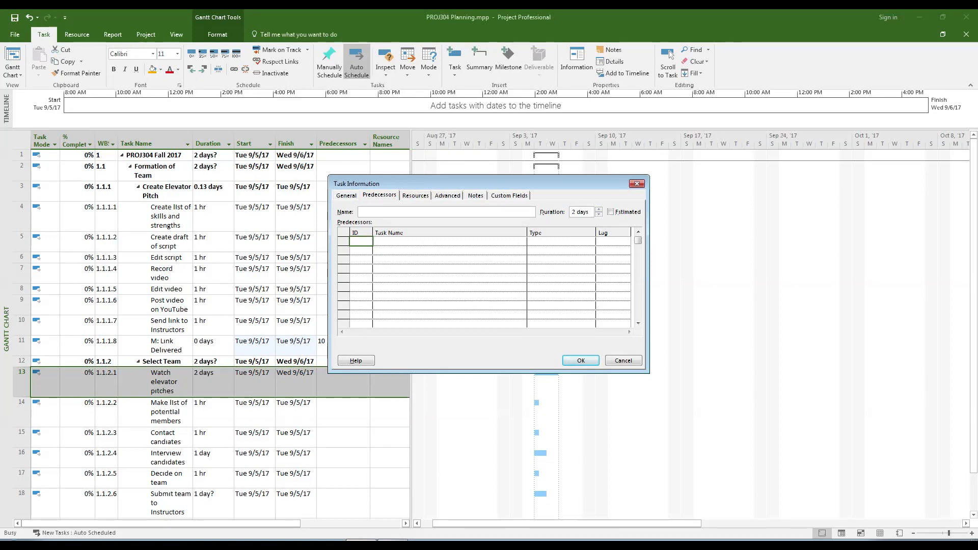
left_click(580, 360)
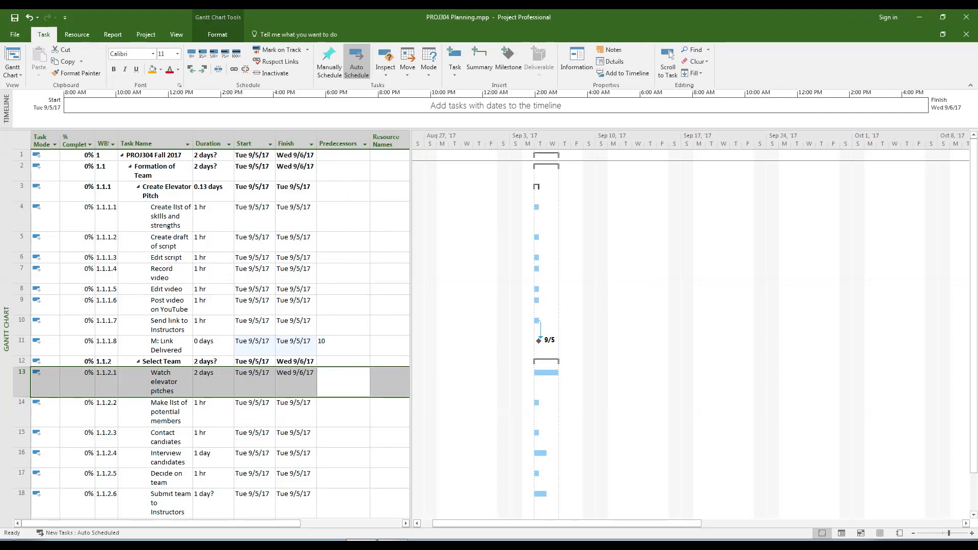
double_click(164, 382)
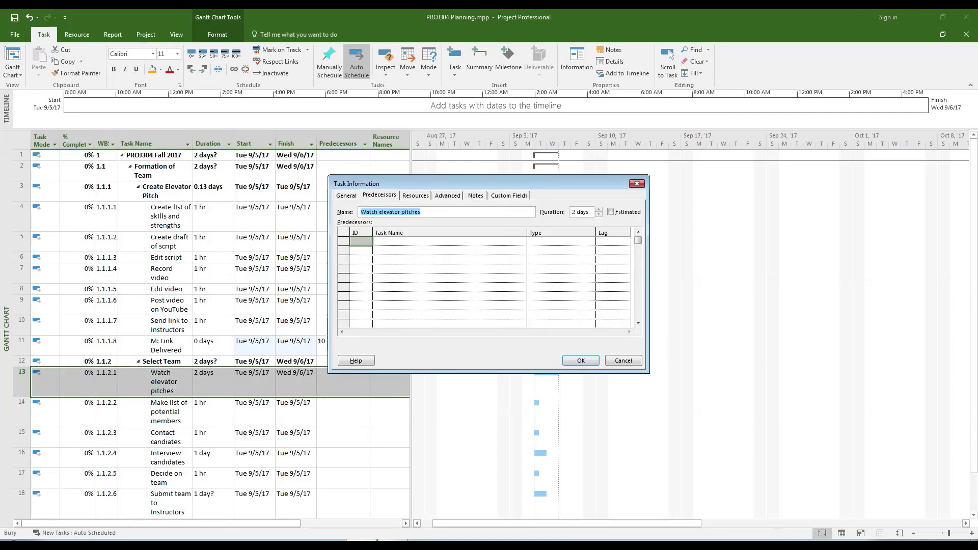
left_click(581, 361)
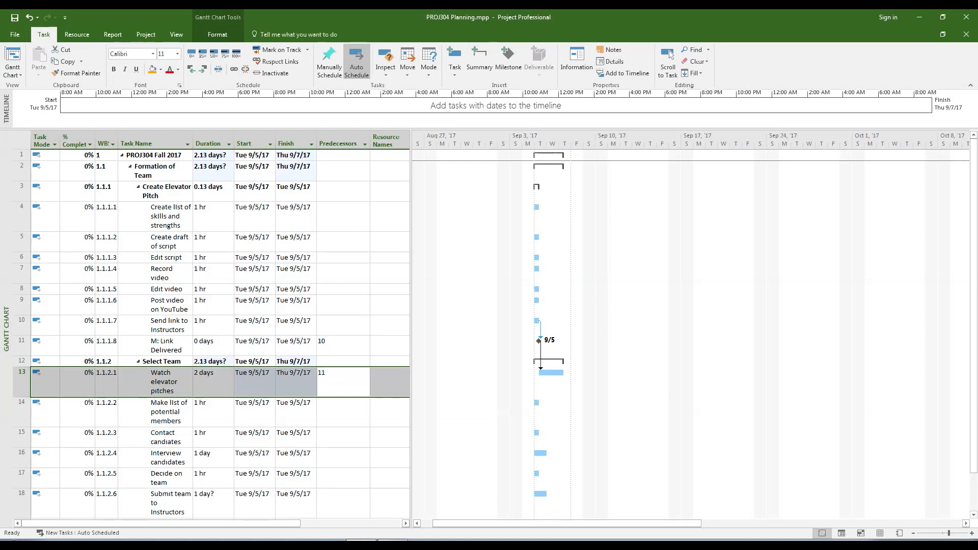
- Create the zero-day 'M: Team Submitted' milestone in row 19, linked to predecessor task 18
scroll("down", 3)
type("M")
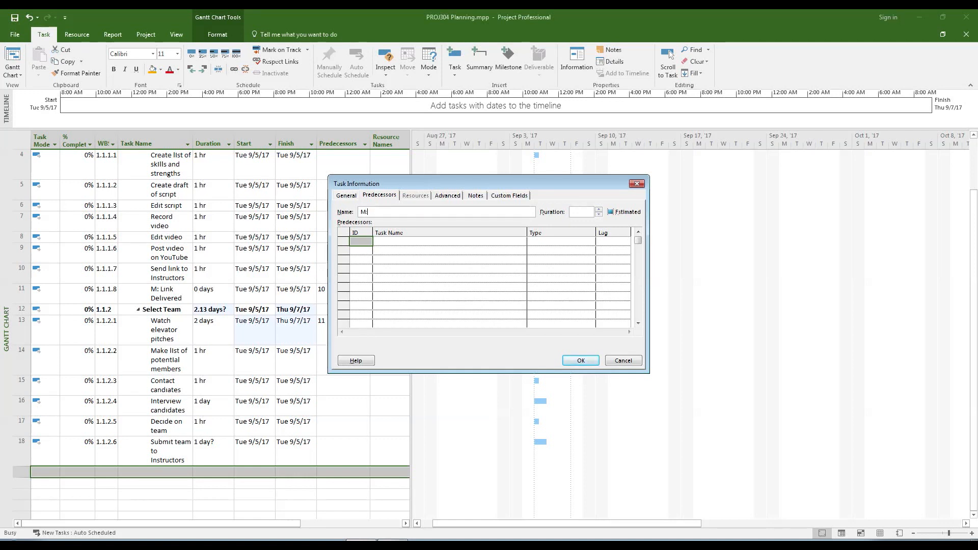
type("Team Submitted")
left_click(585, 212)
type("0")
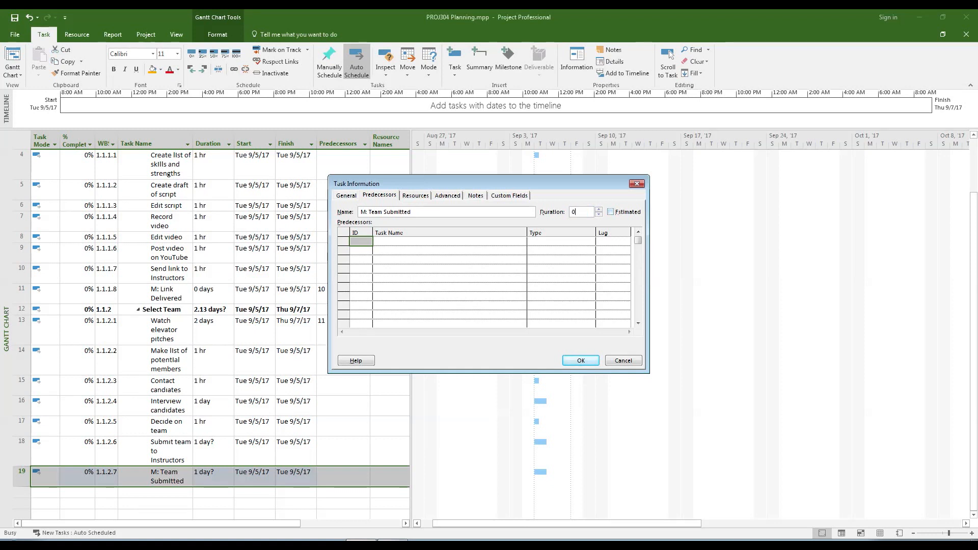
left_click(581, 360)
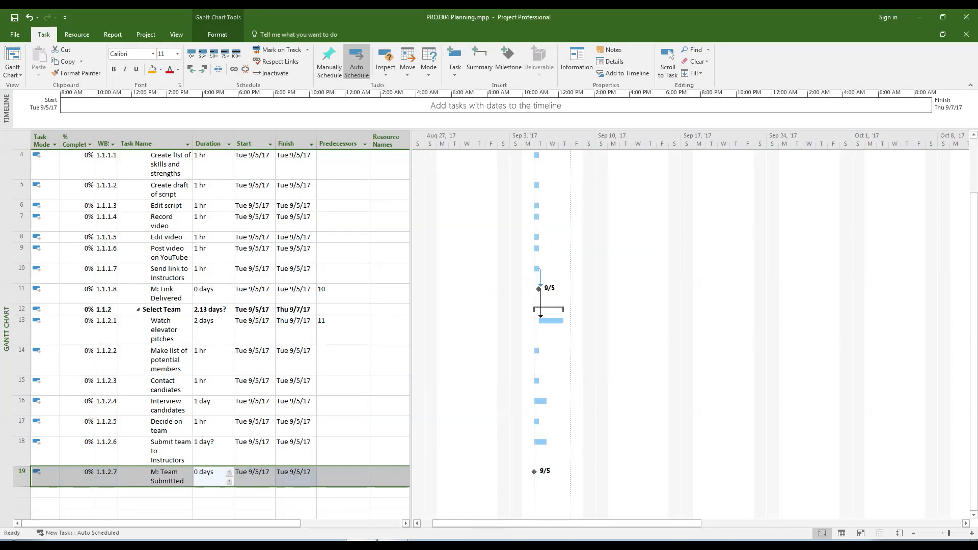
double_click(163, 476)
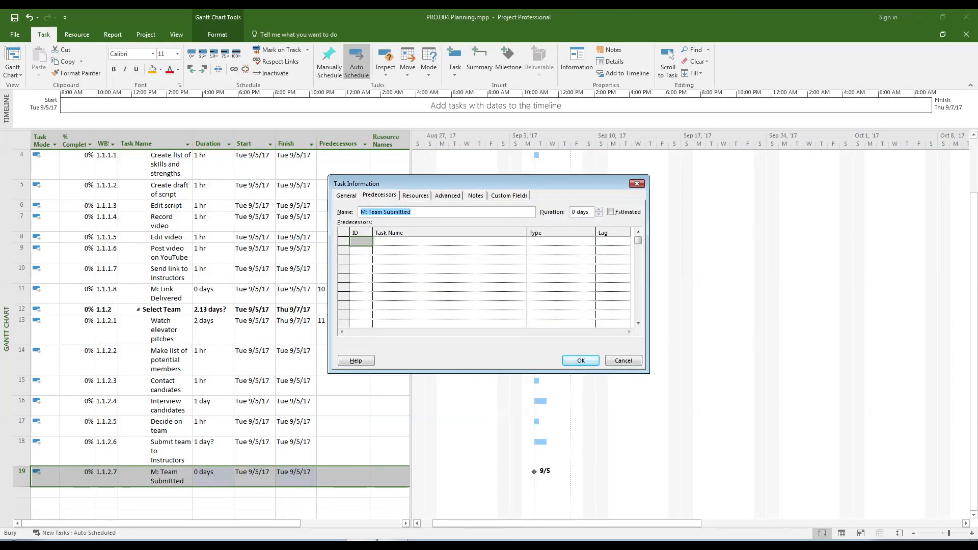
type("18")
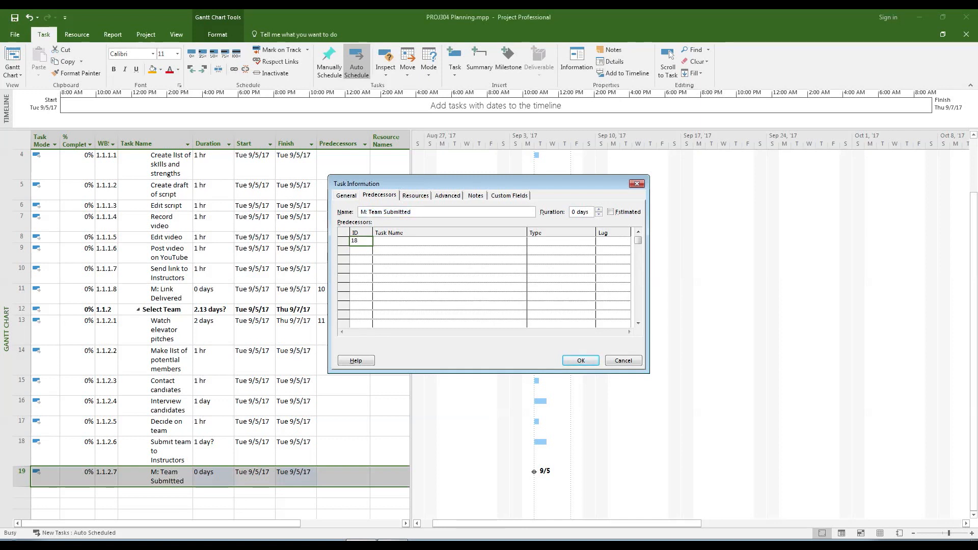
left_click(581, 360)
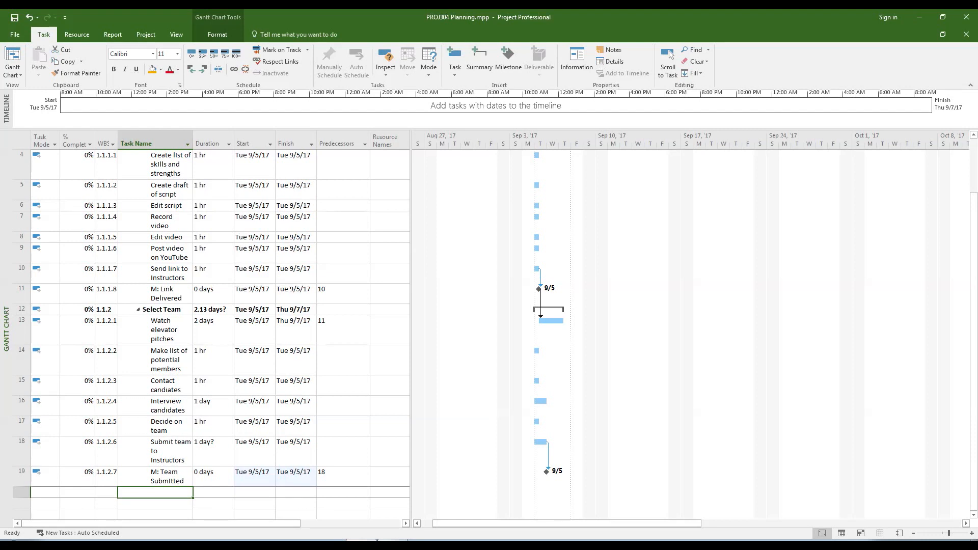
- Set Submit team to Instructors to 0.1 hrs and enter predecessor IDs such as 14
left_click(209, 450)
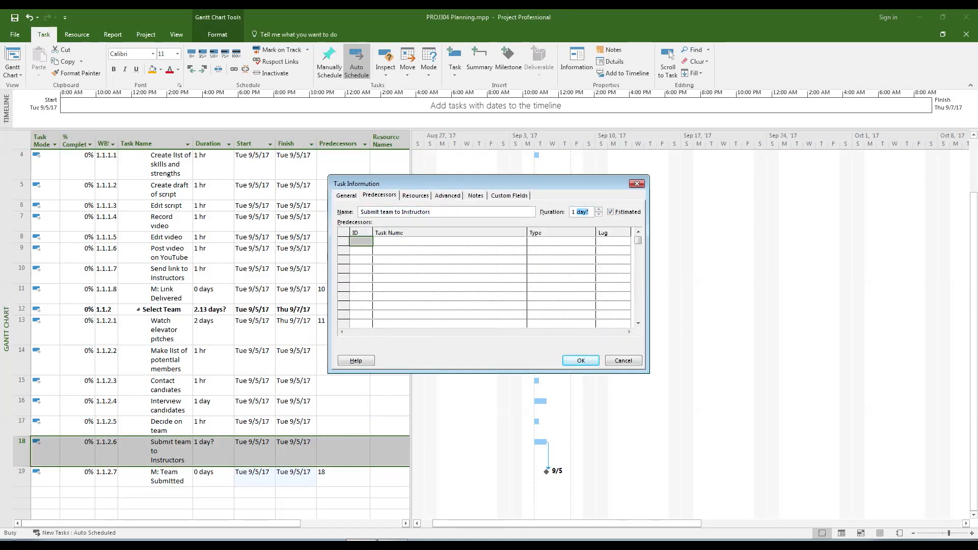
type(".1 hr")
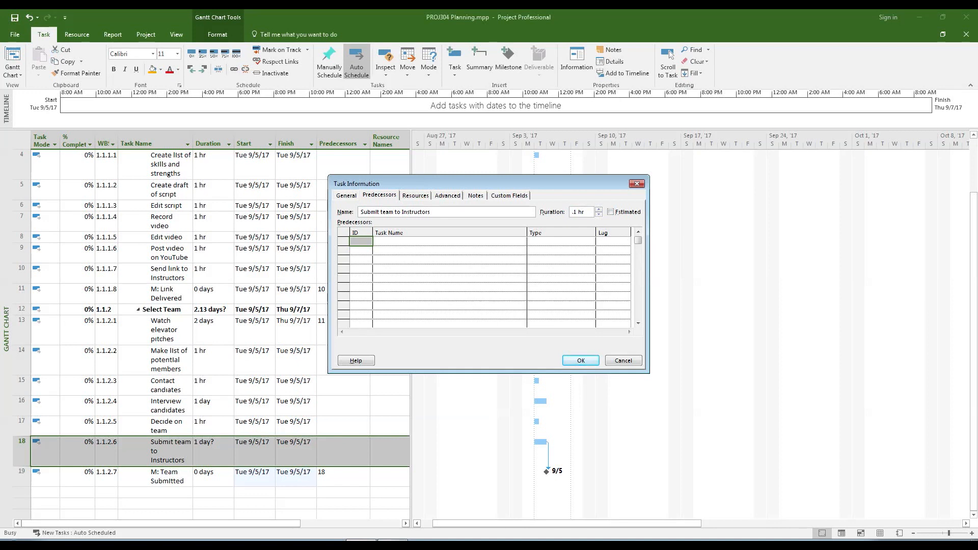
left_click(580, 360)
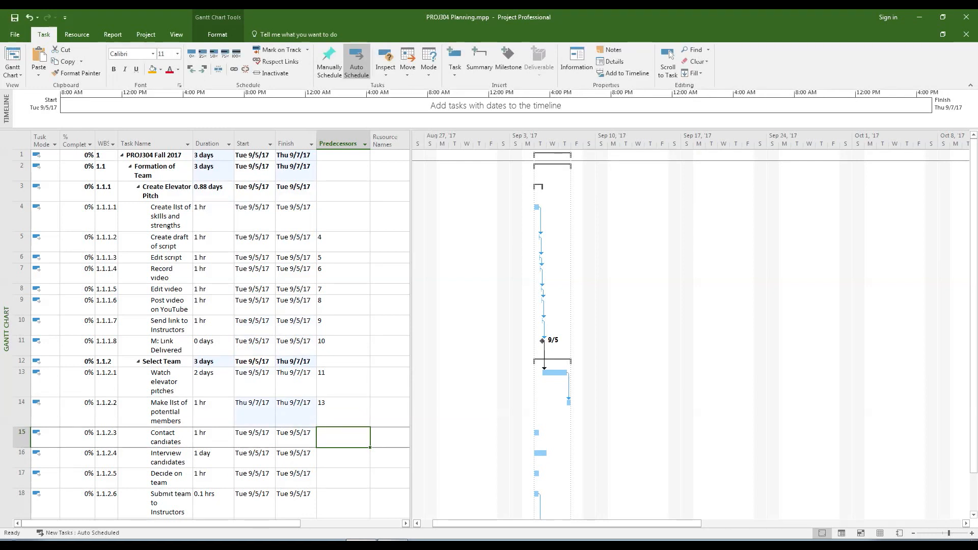
type("14")
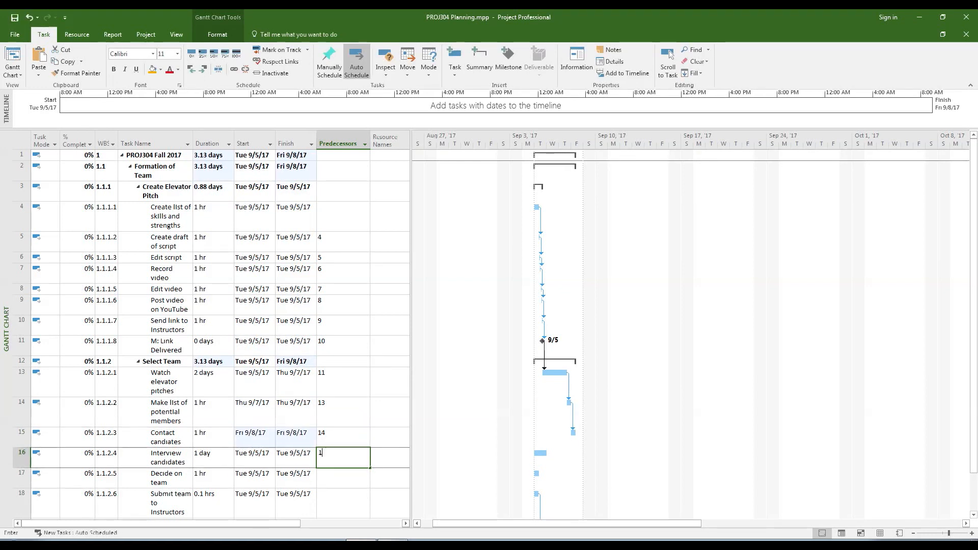